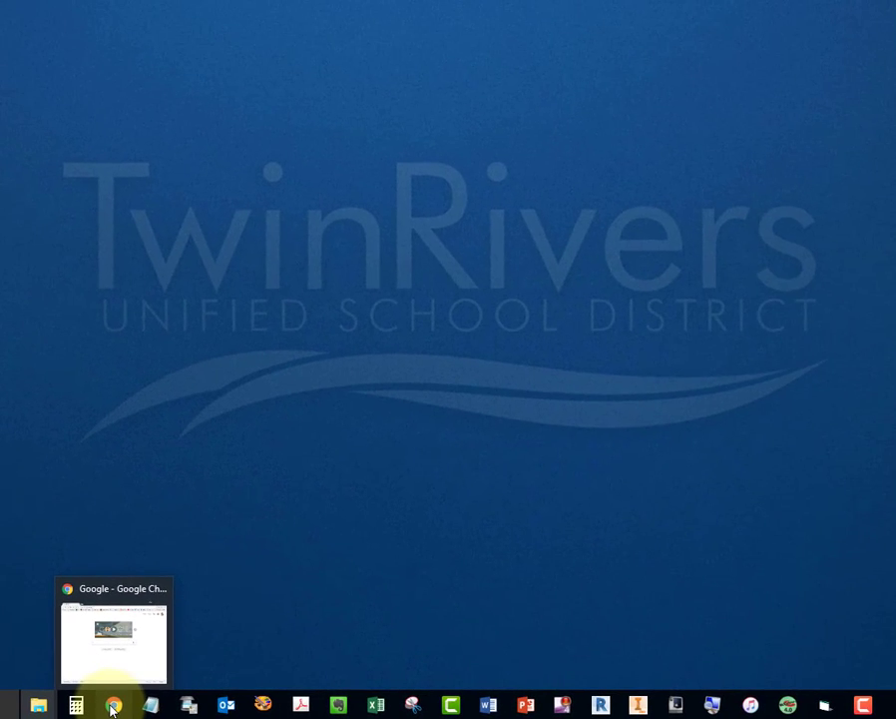
# Bring up Chrome on the Google homepage and show the Google apps list.
pyautogui.click(114, 707)
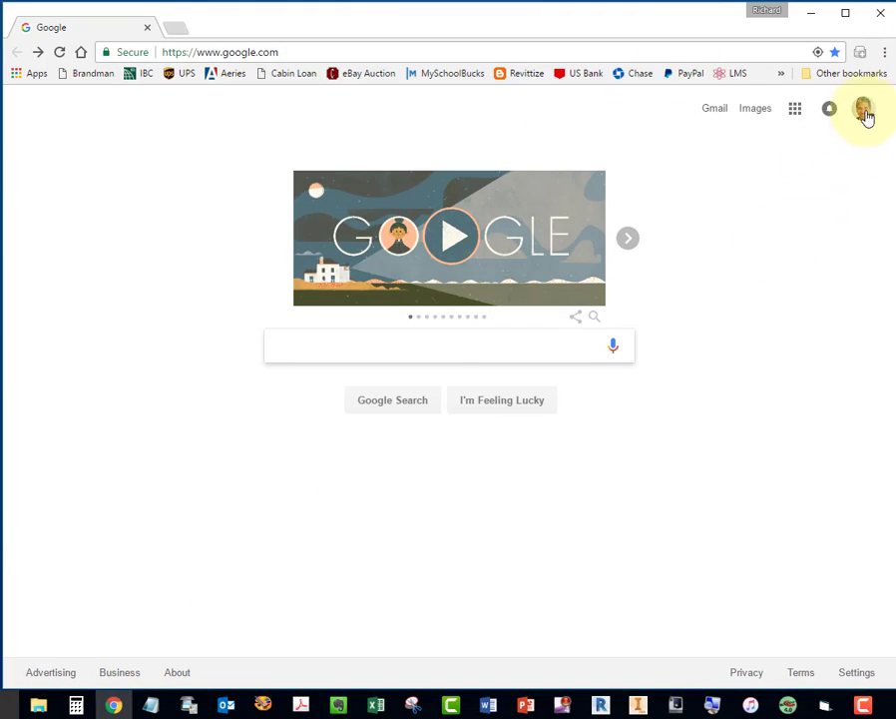
pyautogui.moveTo(858, 163)
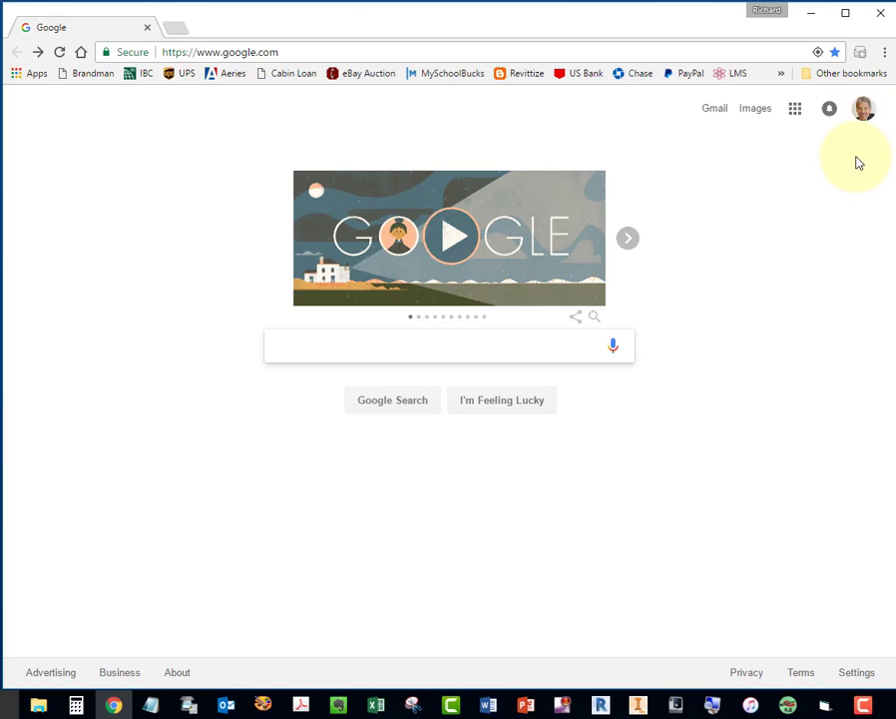
pyautogui.moveTo(863, 122)
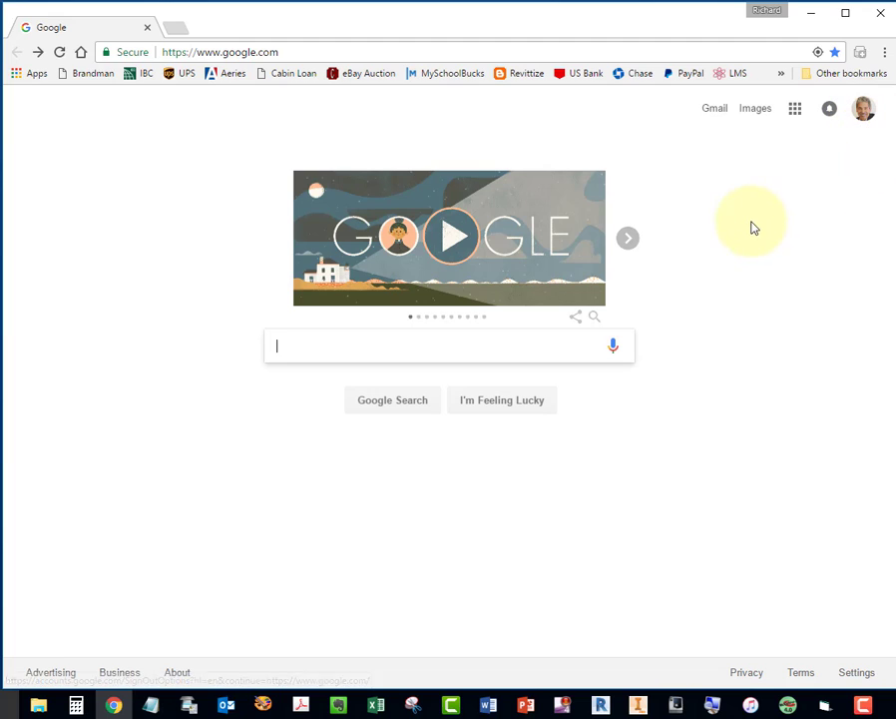
pyautogui.moveTo(795, 108)
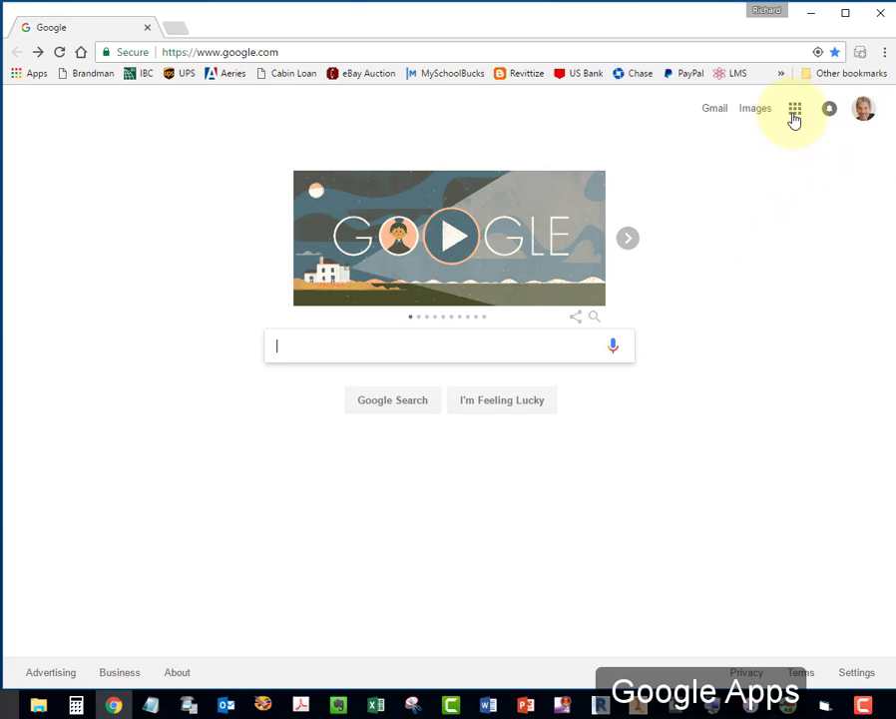
pyautogui.moveTo(794, 108)
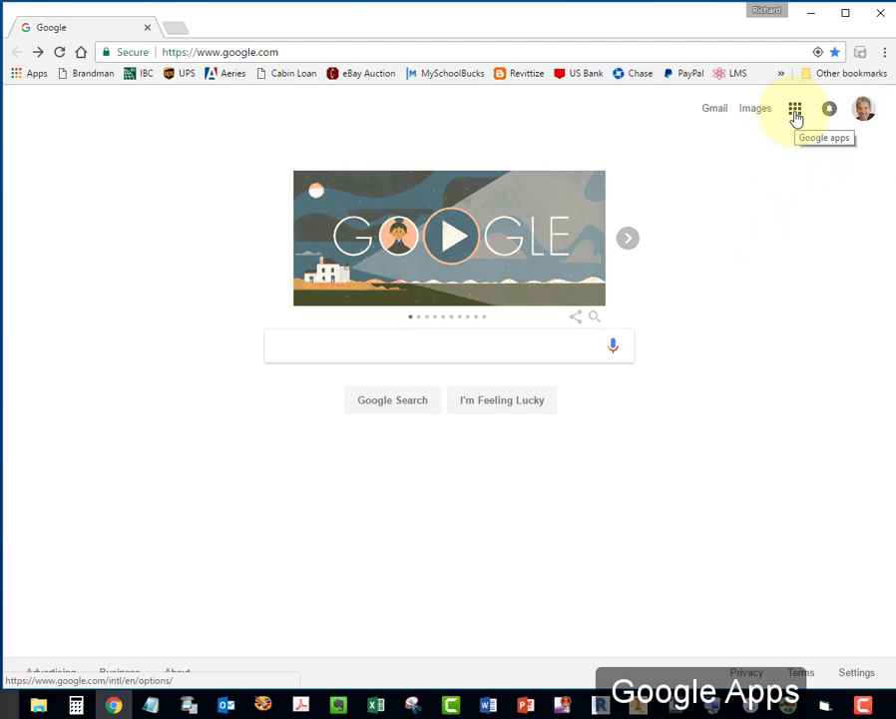
pyautogui.click(794, 108)
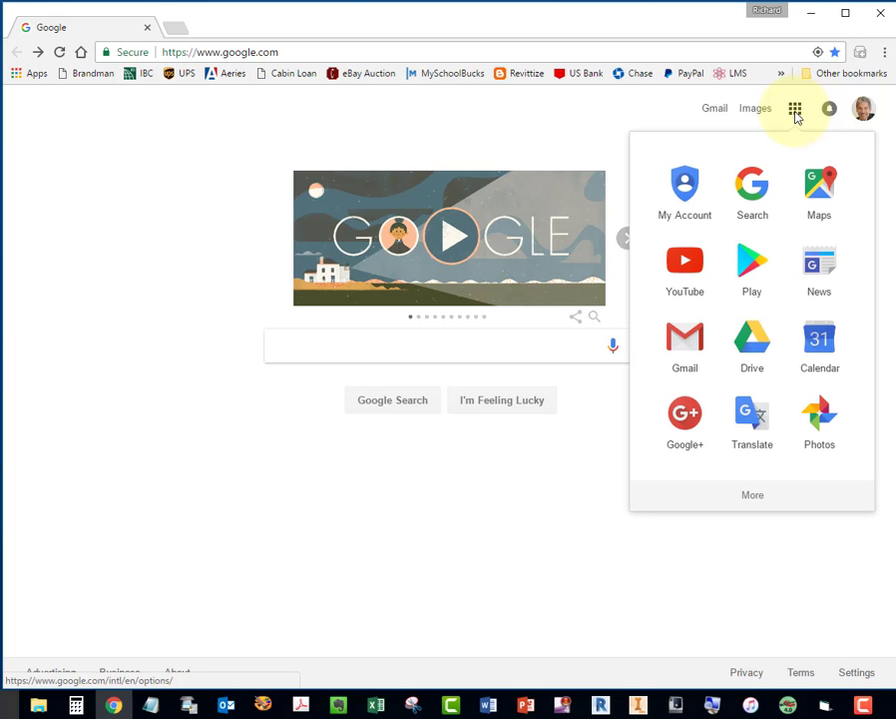
pyautogui.moveTo(750, 343)
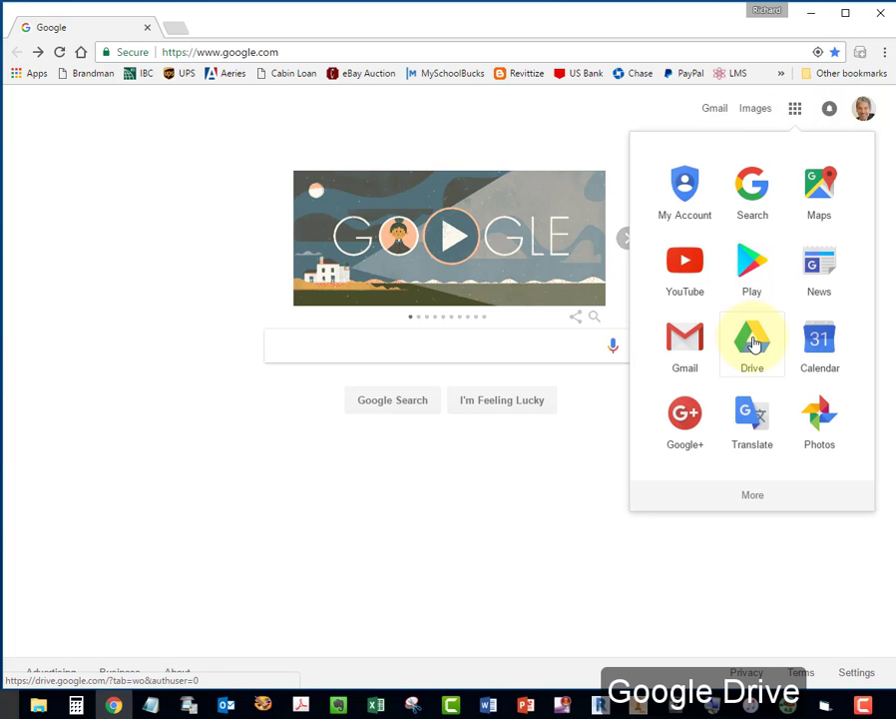
# From Google Drive, create a new blank Google Drawing via New > More.
pyautogui.click(750, 339)
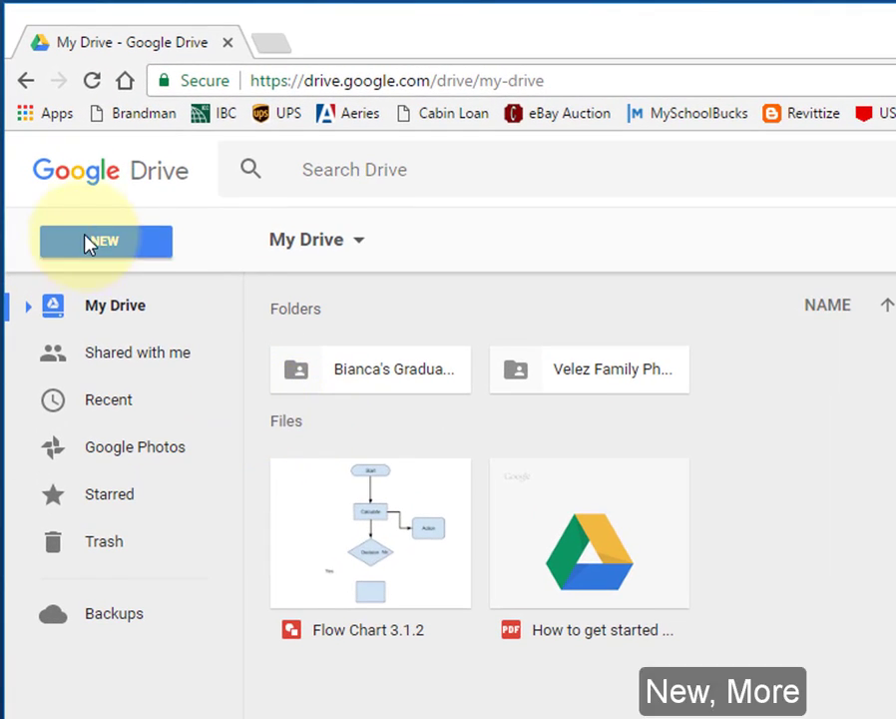
pyautogui.click(104, 239)
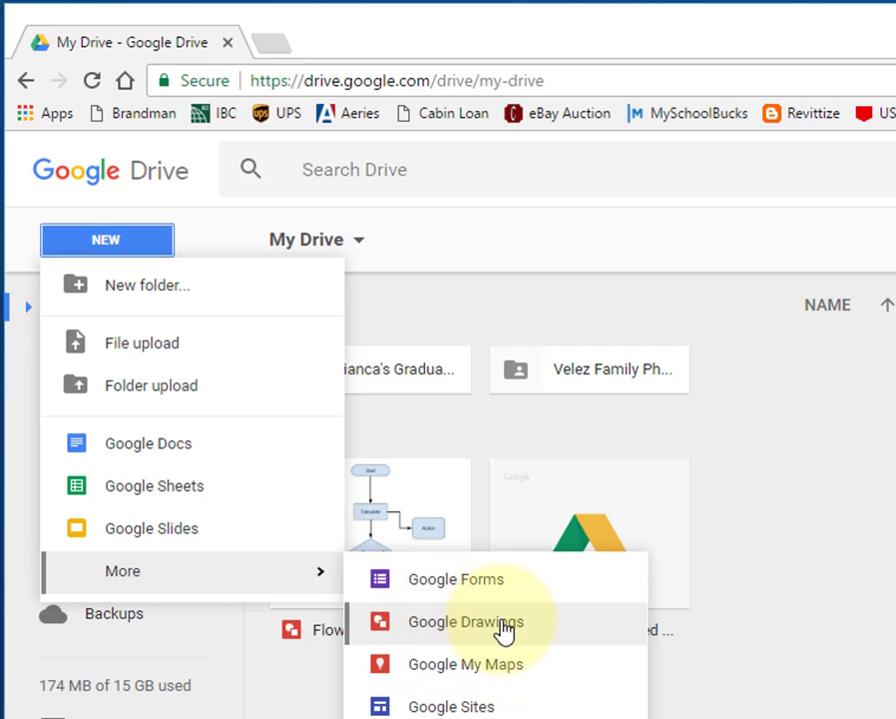
pyautogui.click(465, 620)
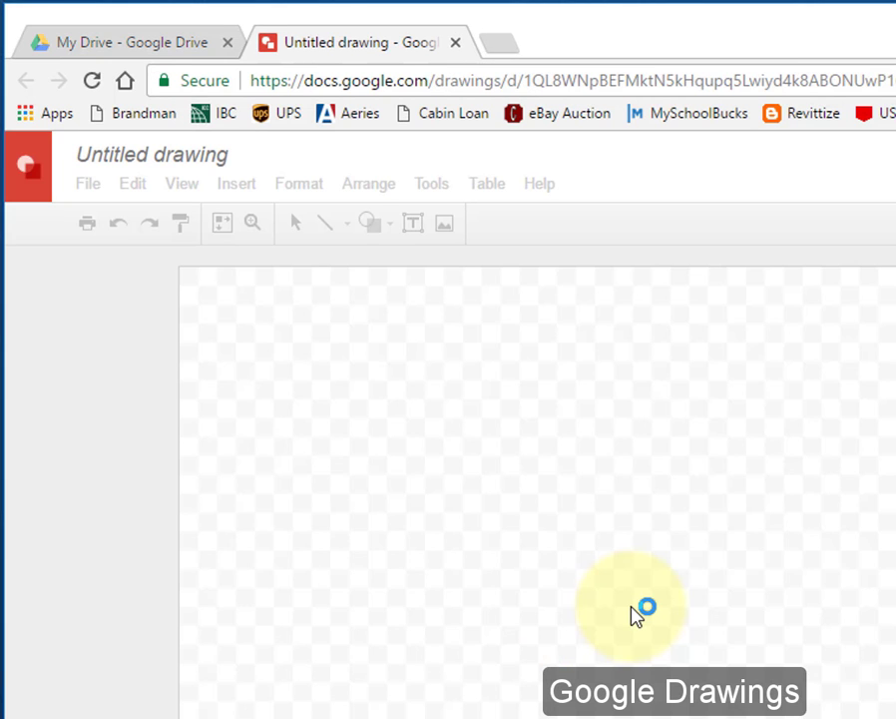
# Set the page to a custom 8.5 × 11 inch size in Page setup.
pyautogui.click(87, 184)
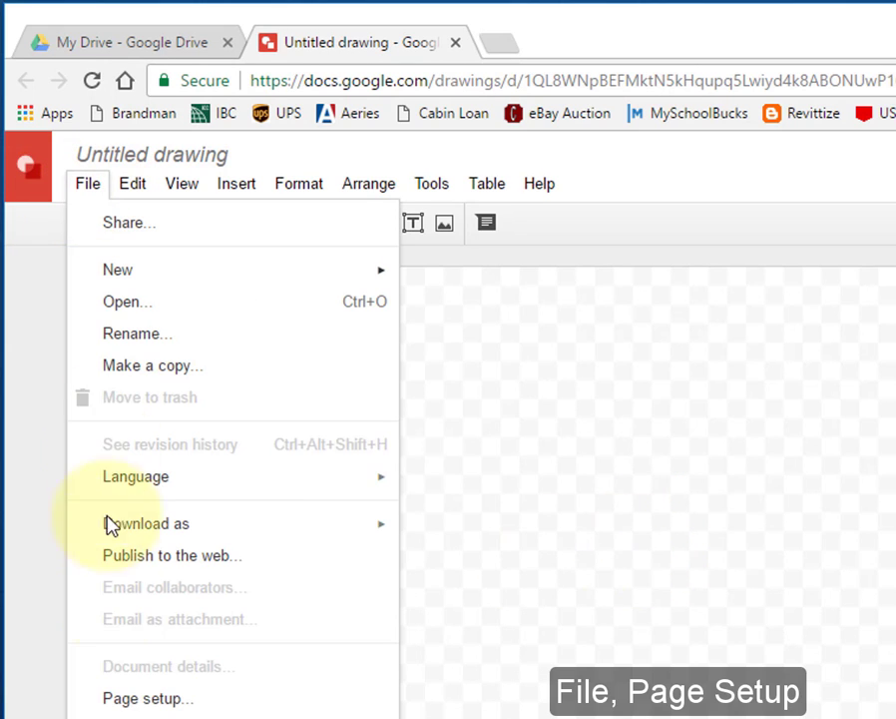
pyautogui.moveTo(148, 698)
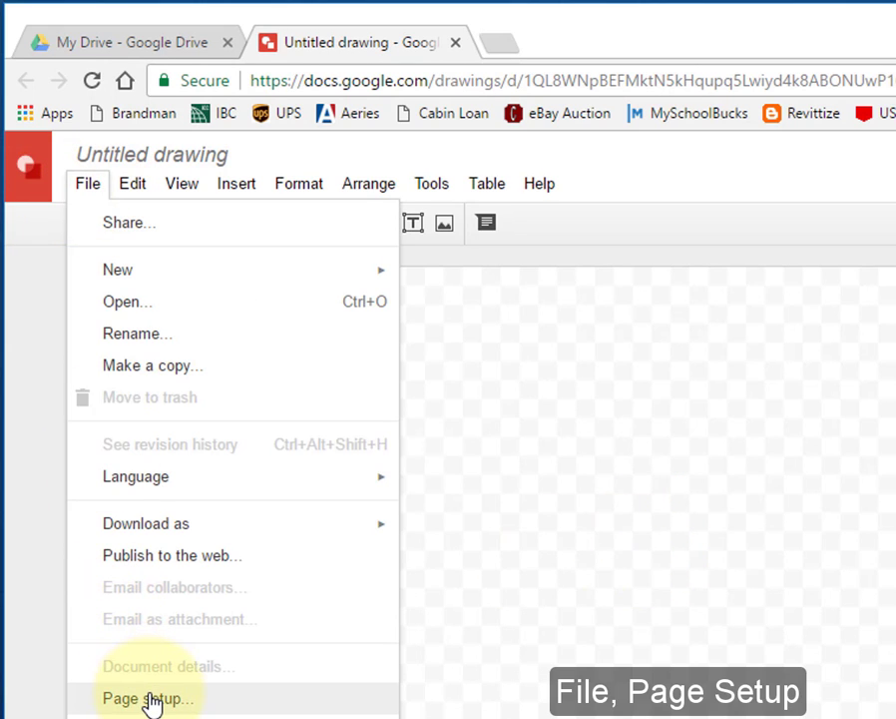
pyautogui.click(145, 699)
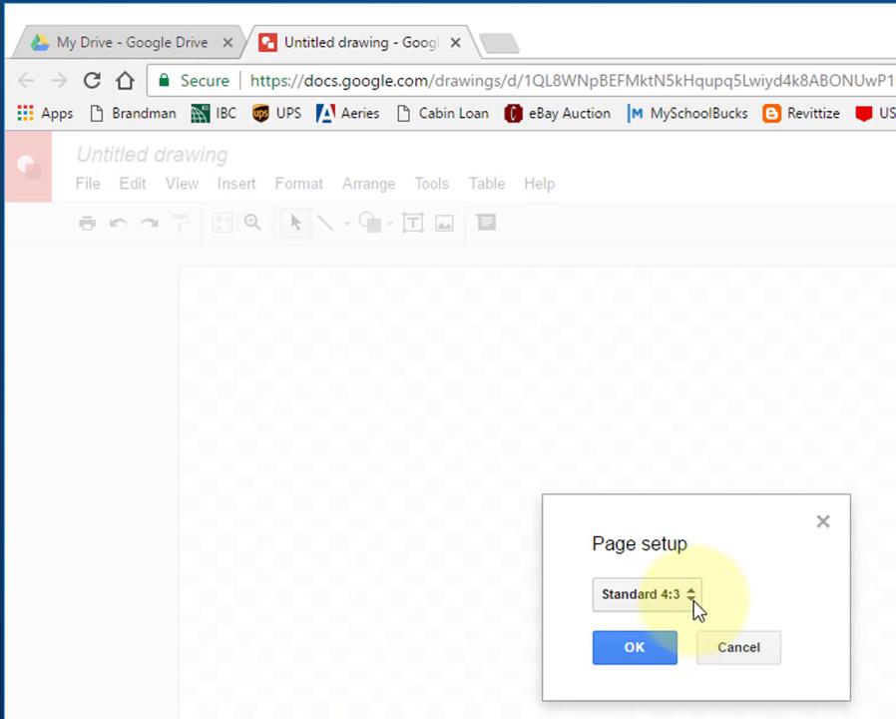
pyautogui.click(647, 594)
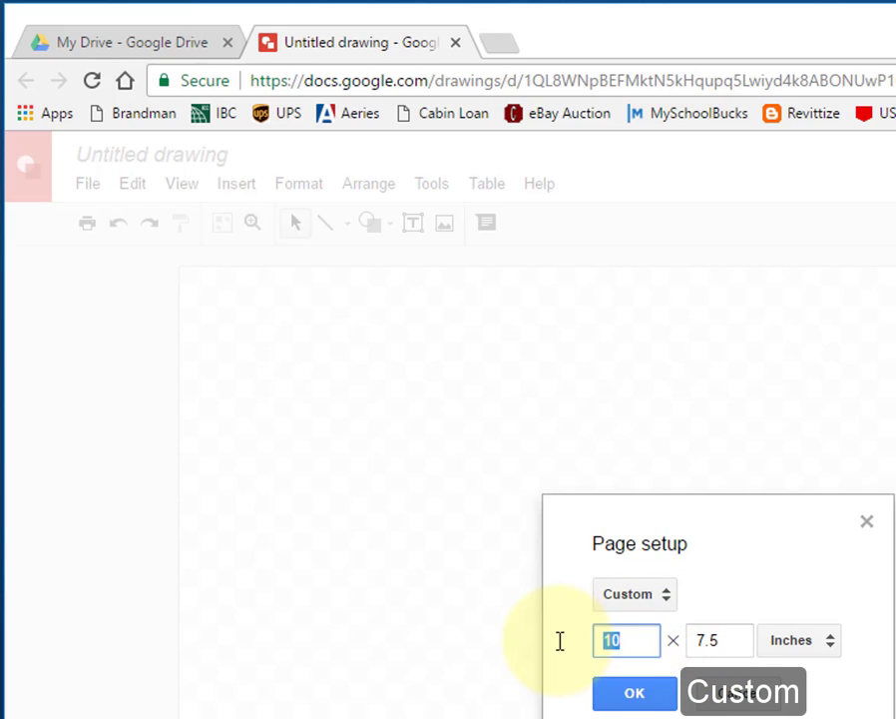
pyautogui.write('8')
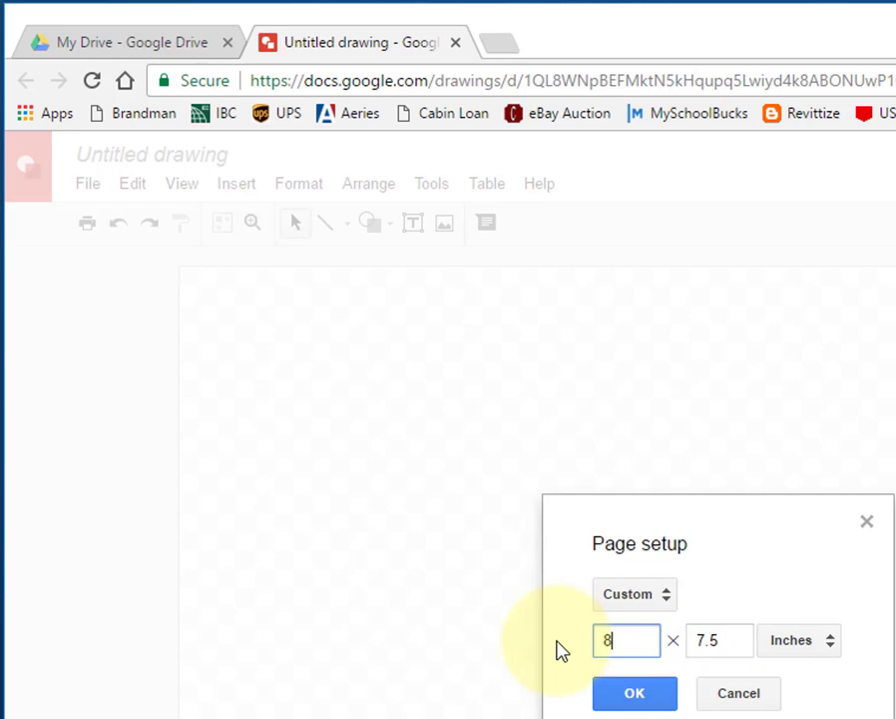
pyautogui.write('.5')
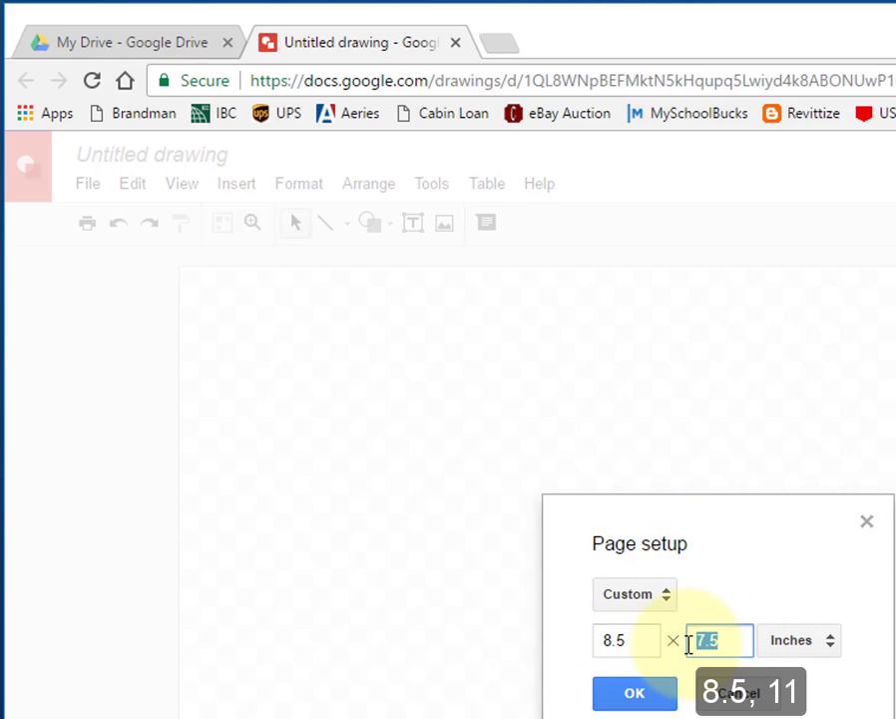
pyautogui.write('11')
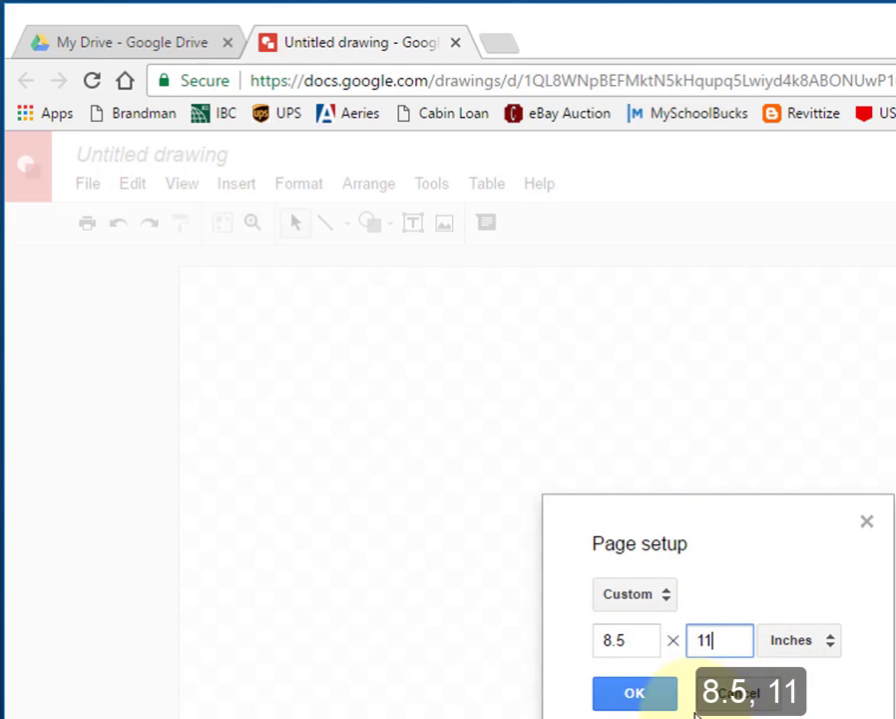
pyautogui.click(635, 693)
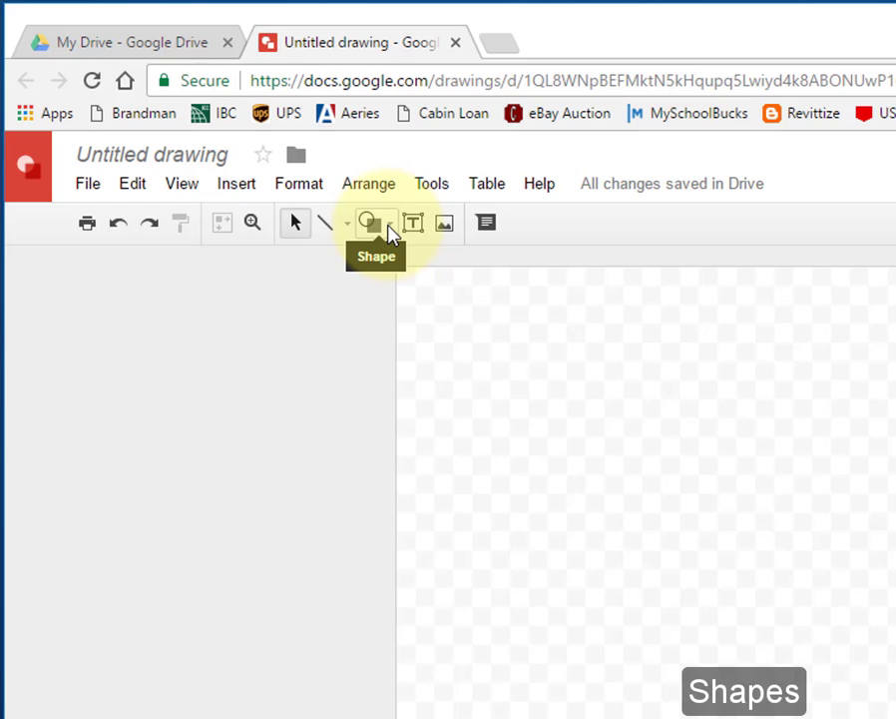
# Draw a rounded terminator shape and centre it horizontally near the page top.
pyautogui.click(371, 223)
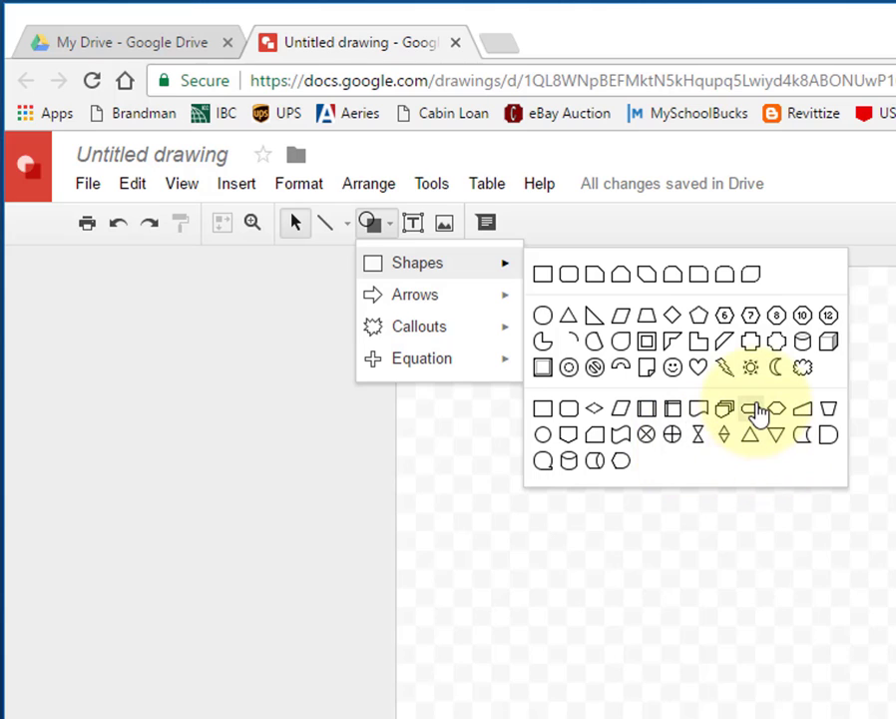
pyautogui.moveTo(751, 407)
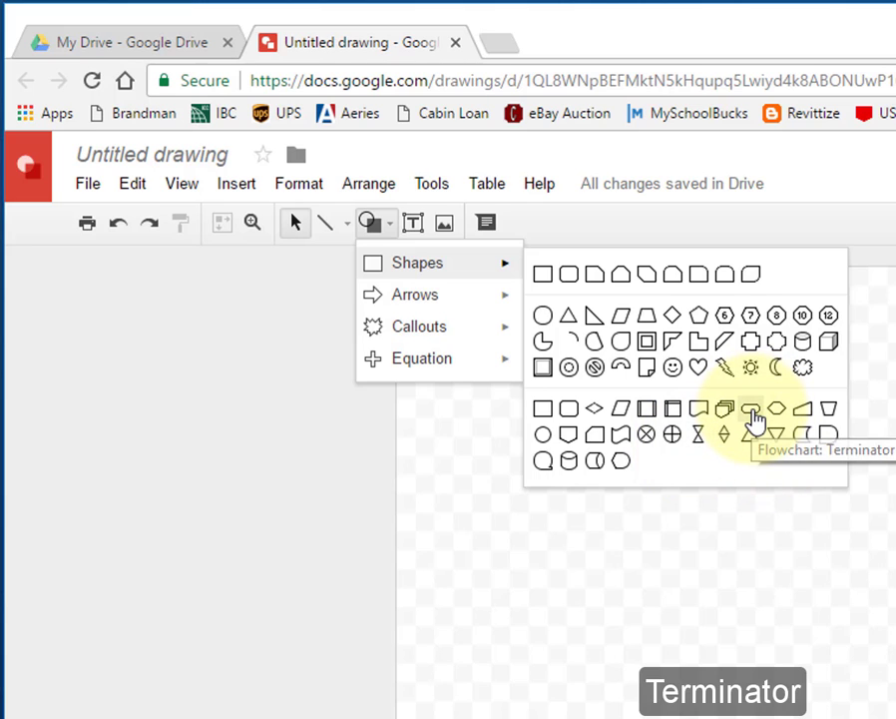
pyautogui.click(750, 407)
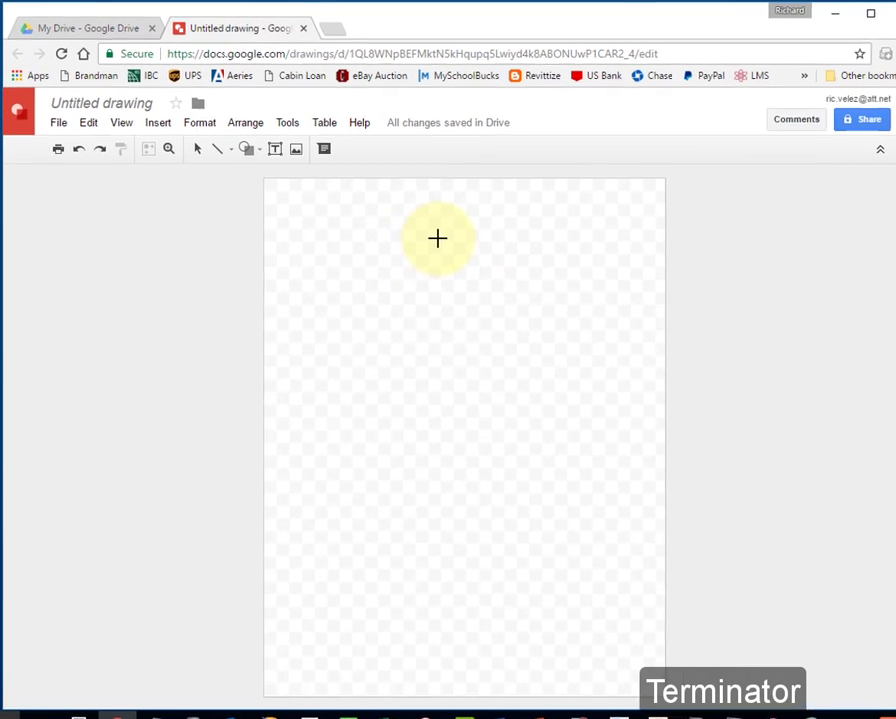
pyautogui.moveTo(415, 223); pyautogui.dragTo(489, 255)
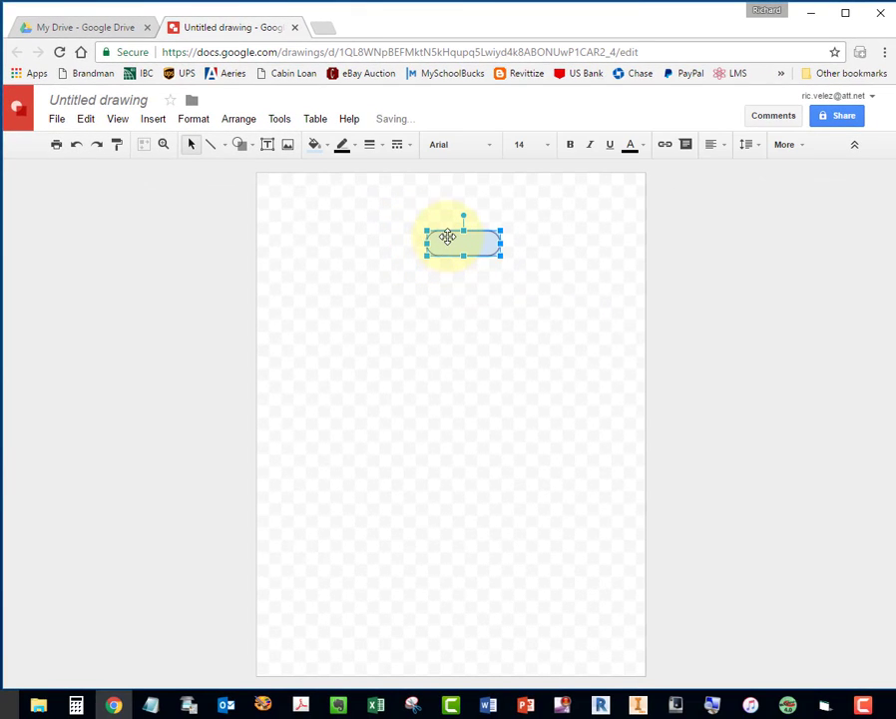
pyautogui.moveTo(447, 235); pyautogui.dragTo(483, 266)
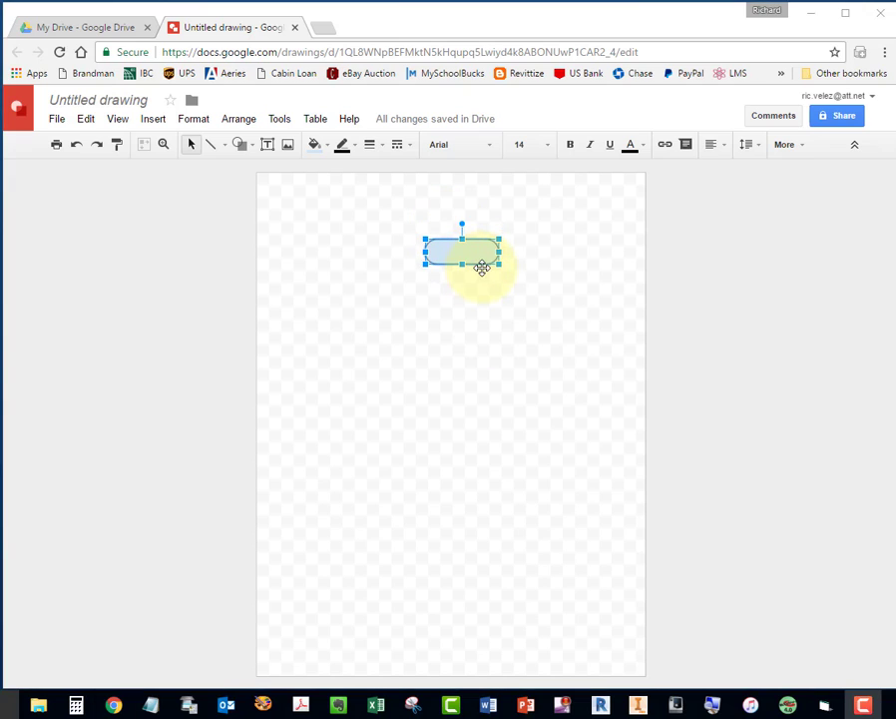
pyautogui.moveTo(479, 261); pyautogui.dragTo(460, 262)
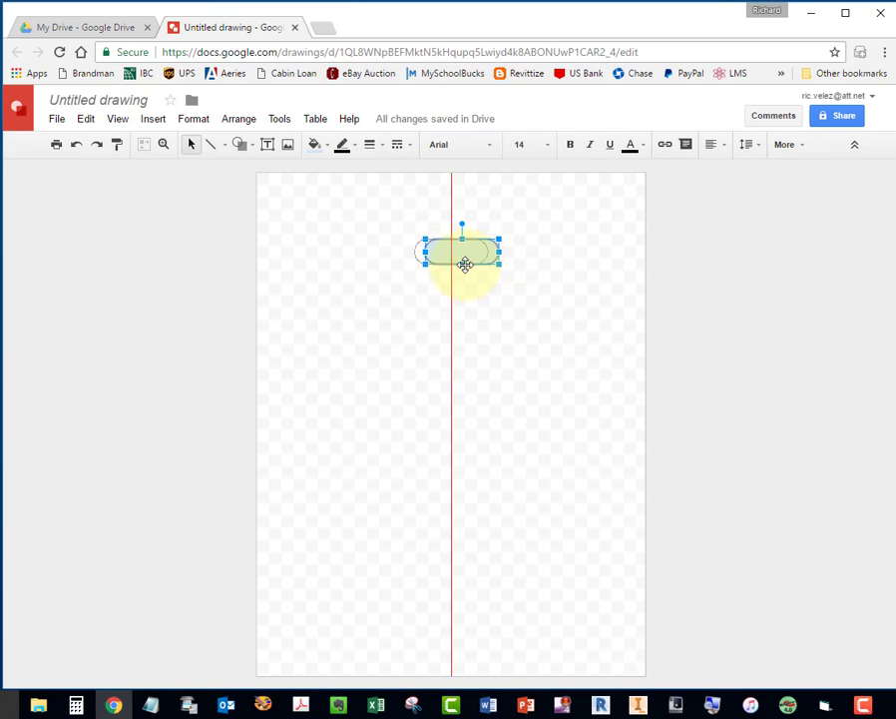
pyautogui.moveTo(463, 251); pyautogui.dragTo(465, 243)
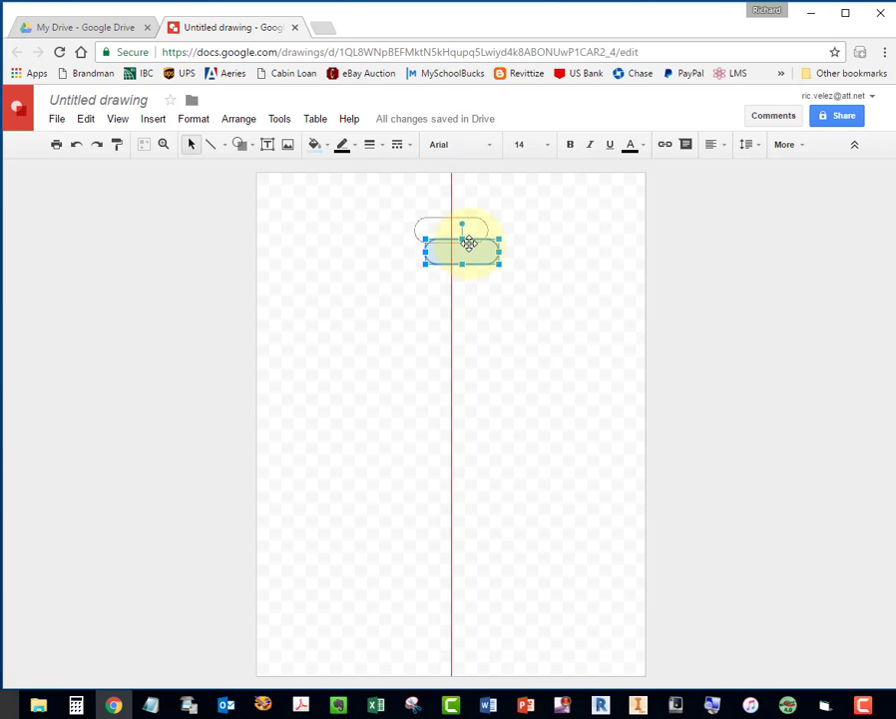
pyautogui.moveTo(468, 244); pyautogui.dragTo(467, 236)
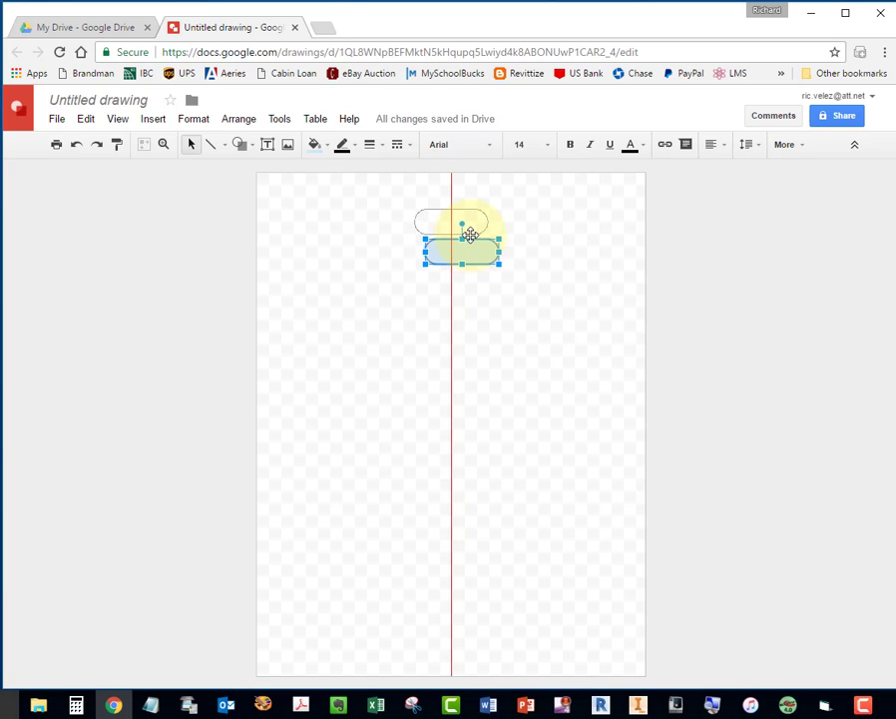
pyautogui.moveTo(461, 235); pyautogui.dragTo(449, 222)
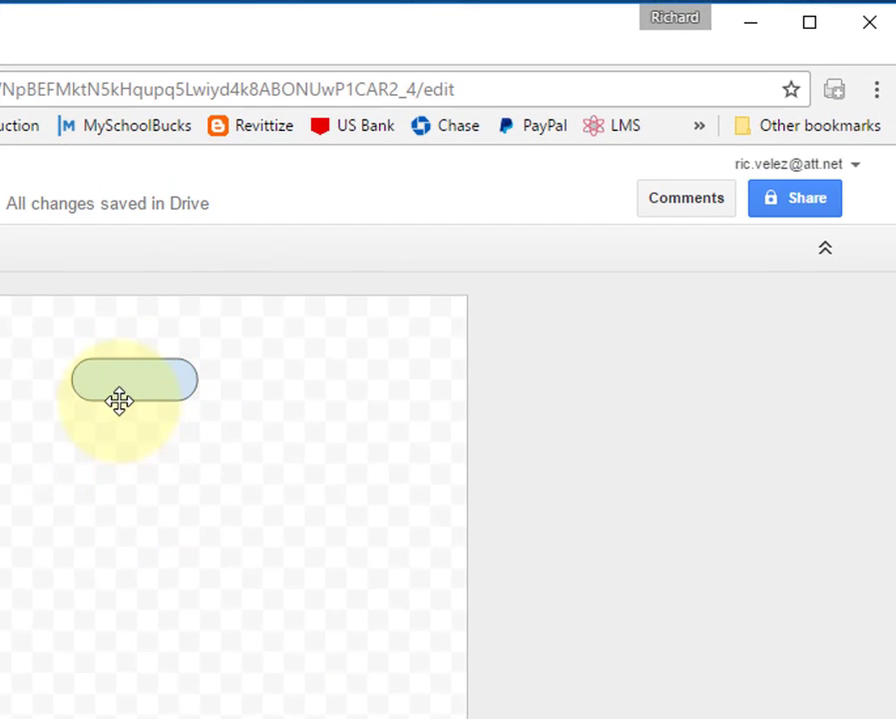
# Label the rounded shape 'Start' and centre-align its text.
pyautogui.doubleClick(131, 379)
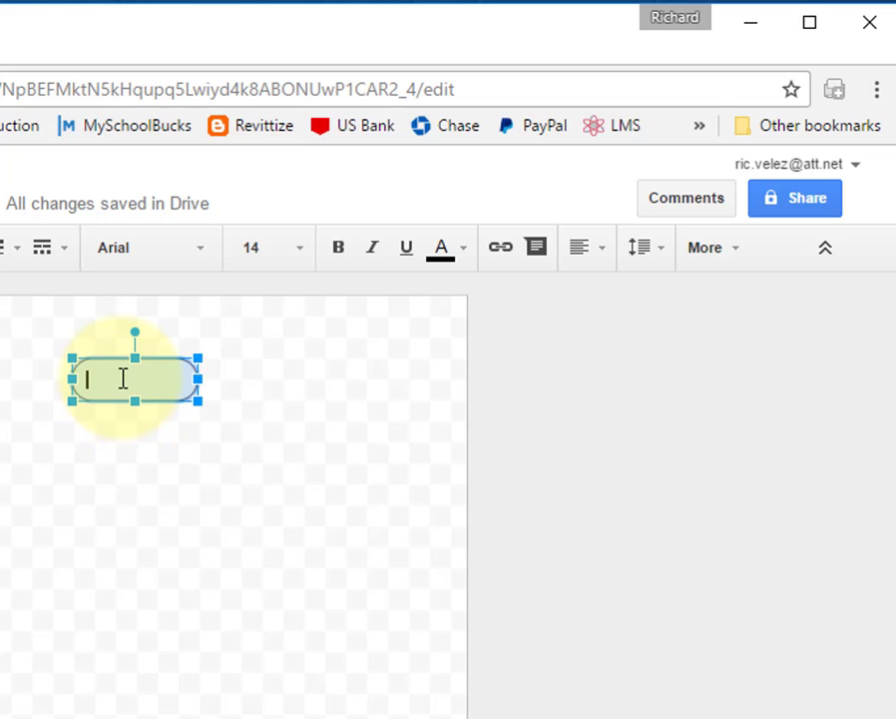
pyautogui.write('S')
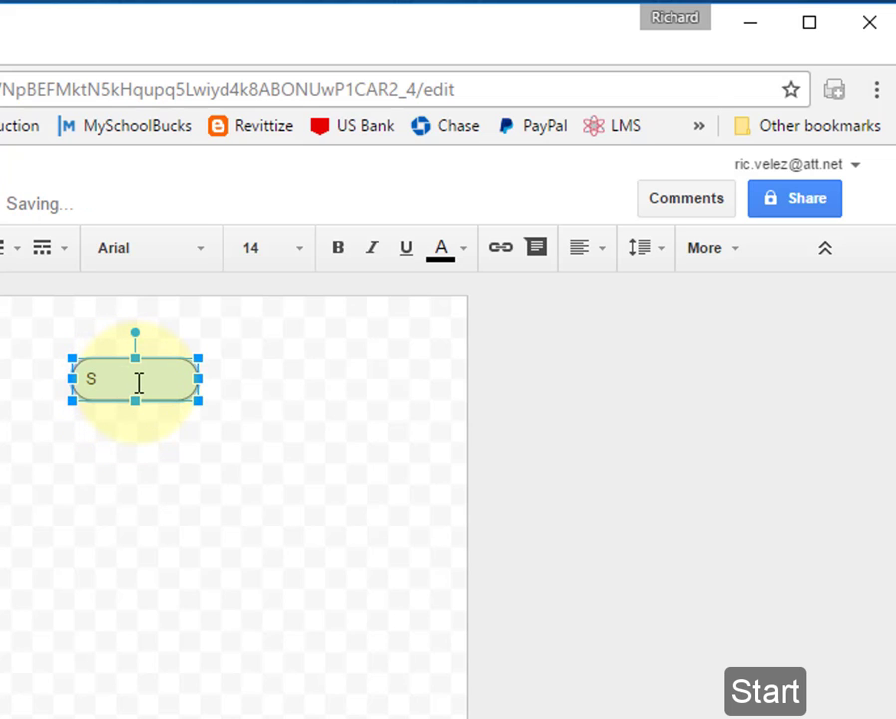
pyautogui.write('t')
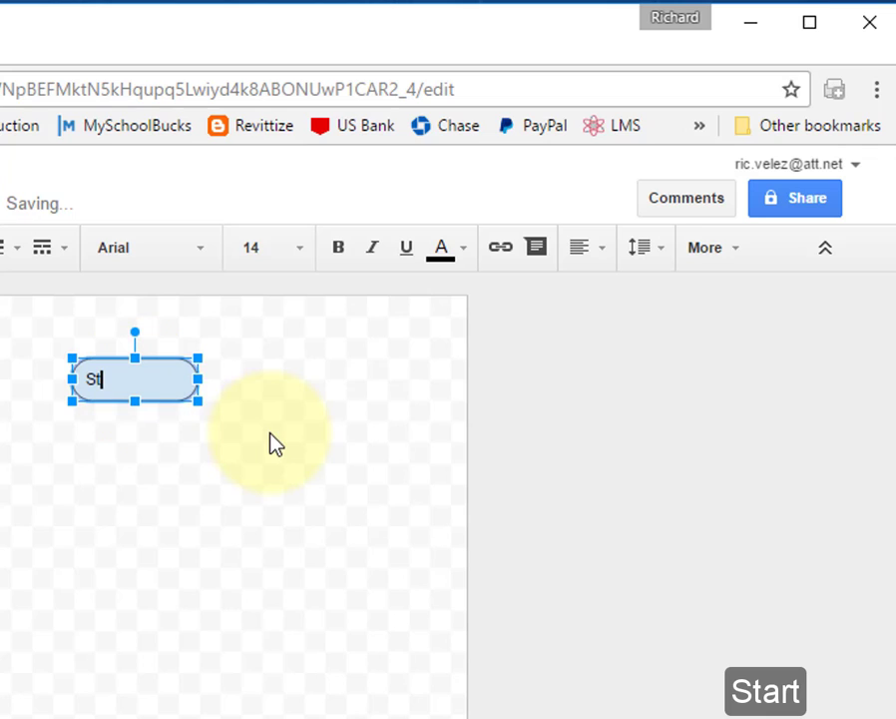
pyautogui.write('art')
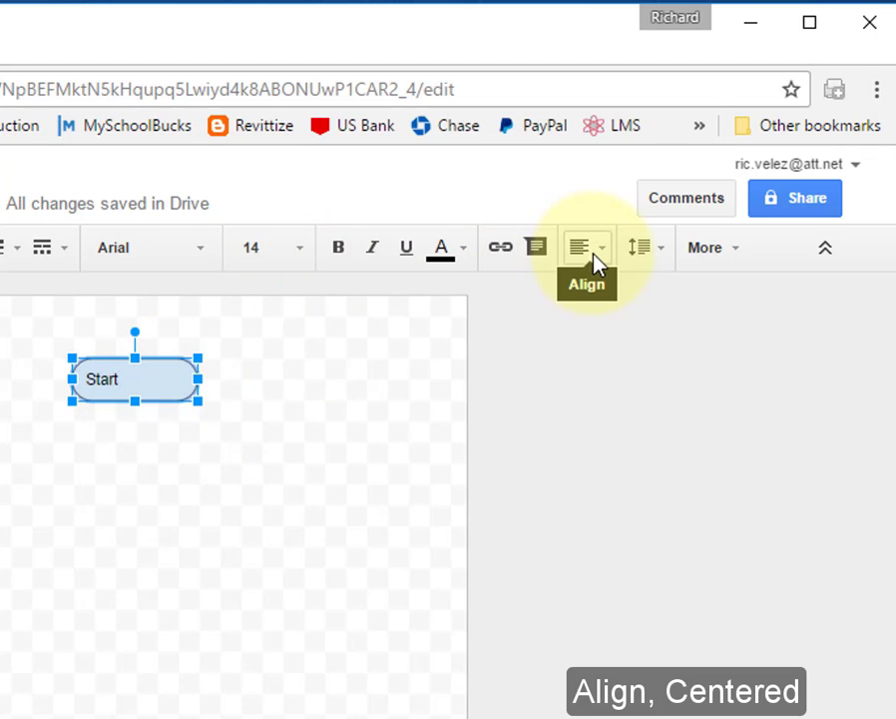
pyautogui.click(587, 247)
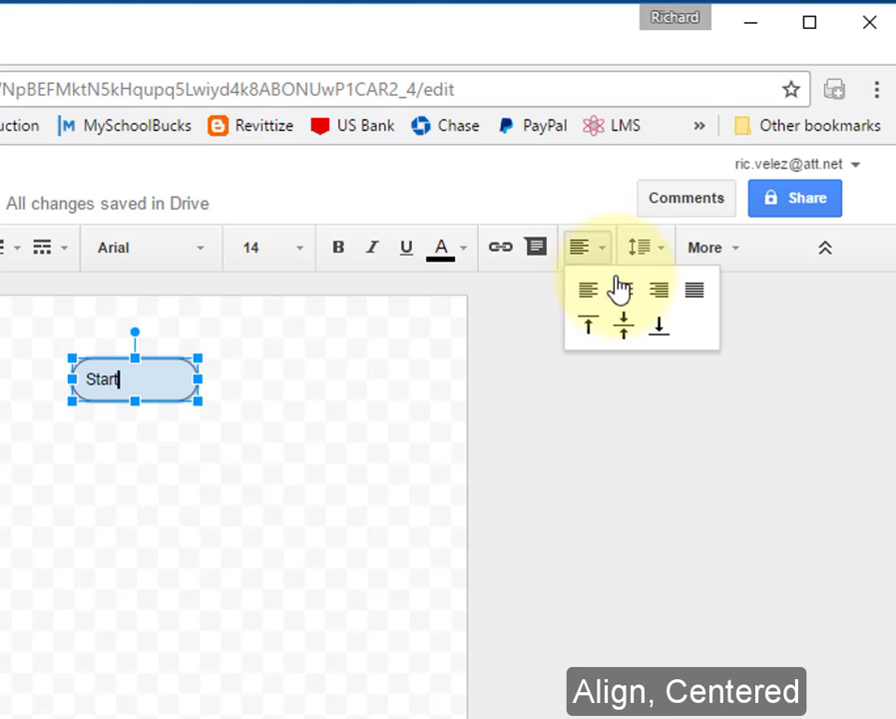
pyautogui.click(623, 289)
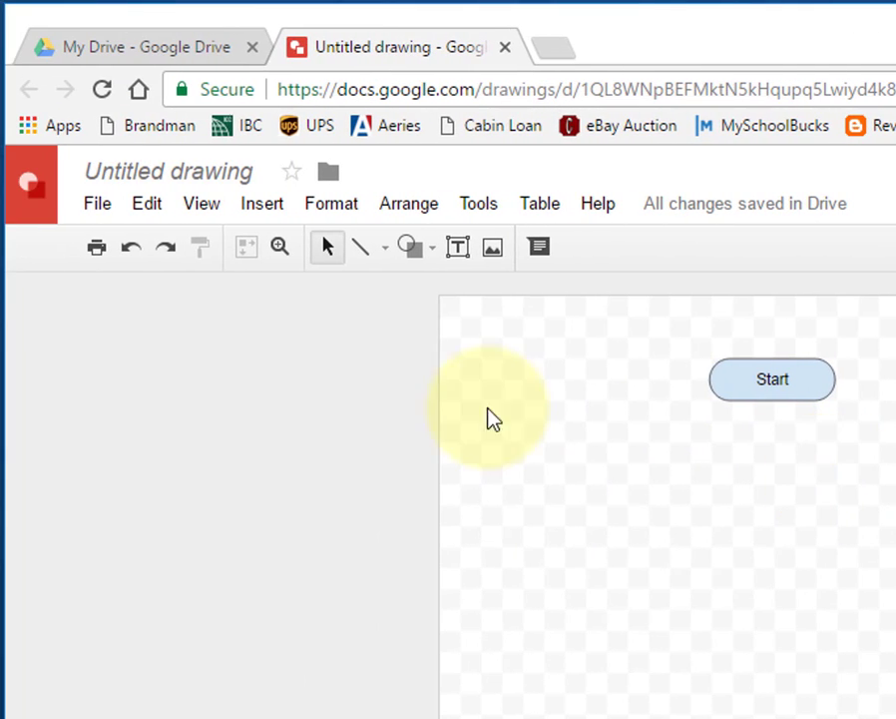
pyautogui.click(408, 247)
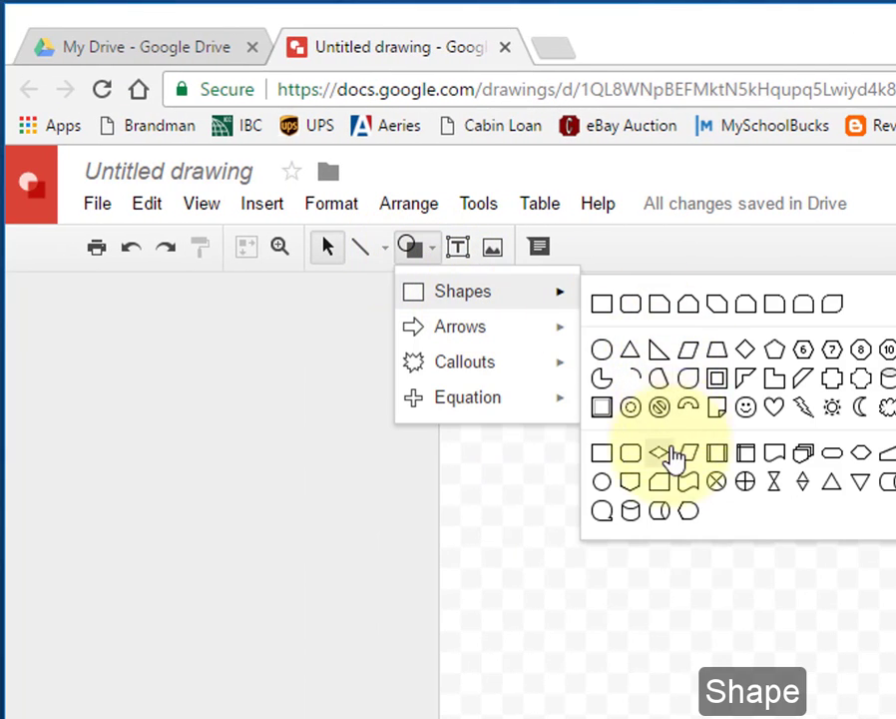
pyautogui.moveTo(608, 467)
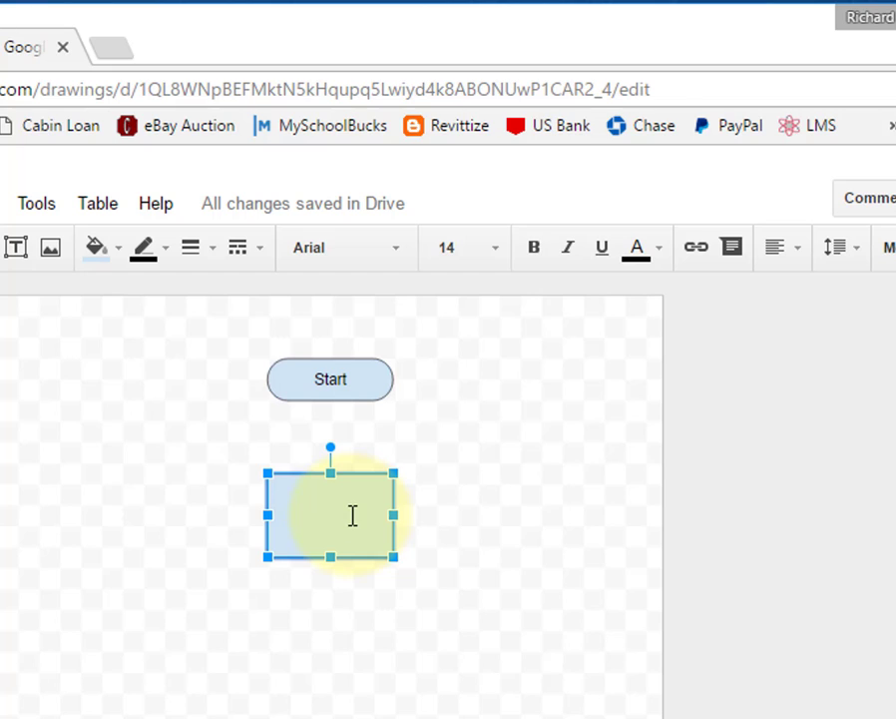
# Label the rectangle below Start 'Action' and centre its text.
pyautogui.write('Action')
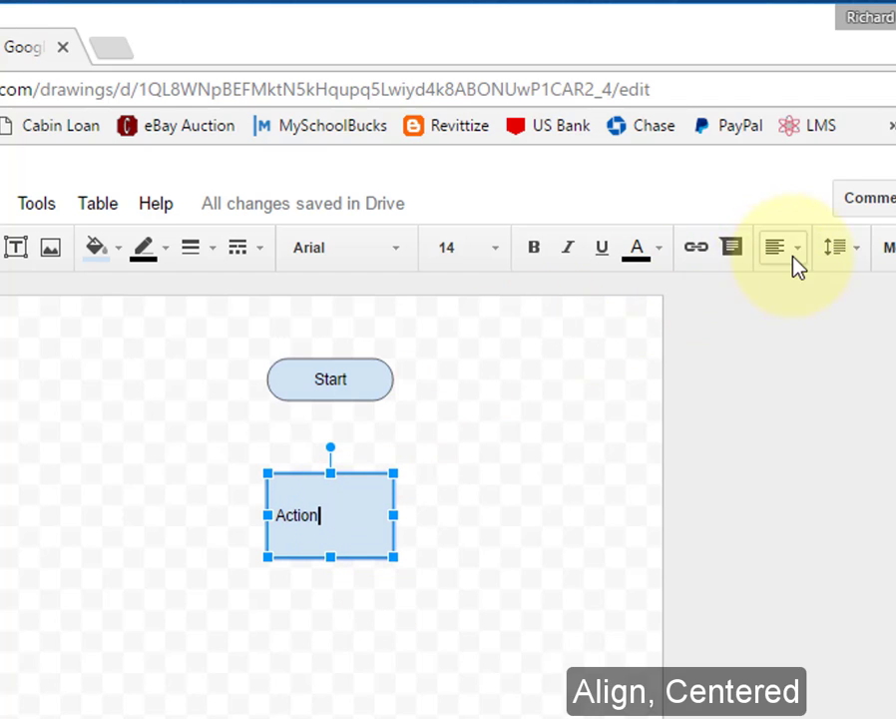
pyautogui.click(775, 247)
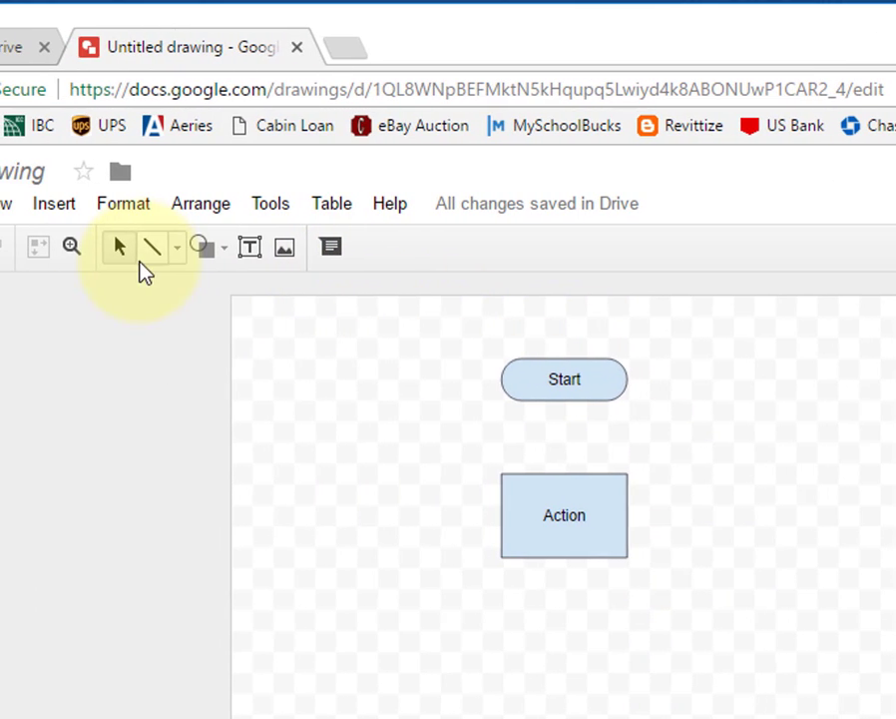
# Draw an arrow from Start down to Action and set its line weight to 3px.
pyautogui.click(175, 248)
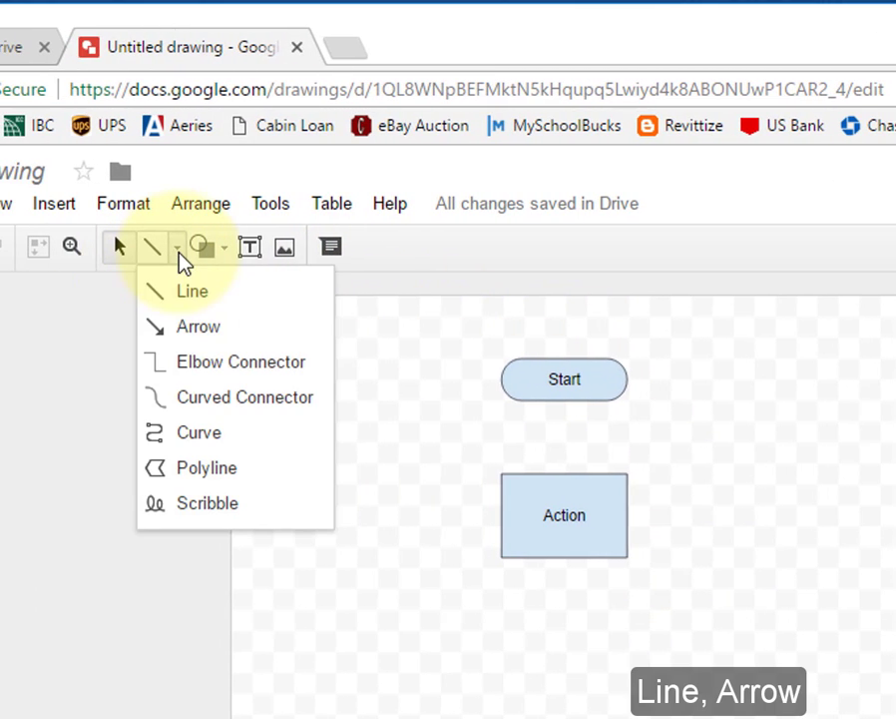
pyautogui.click(200, 327)
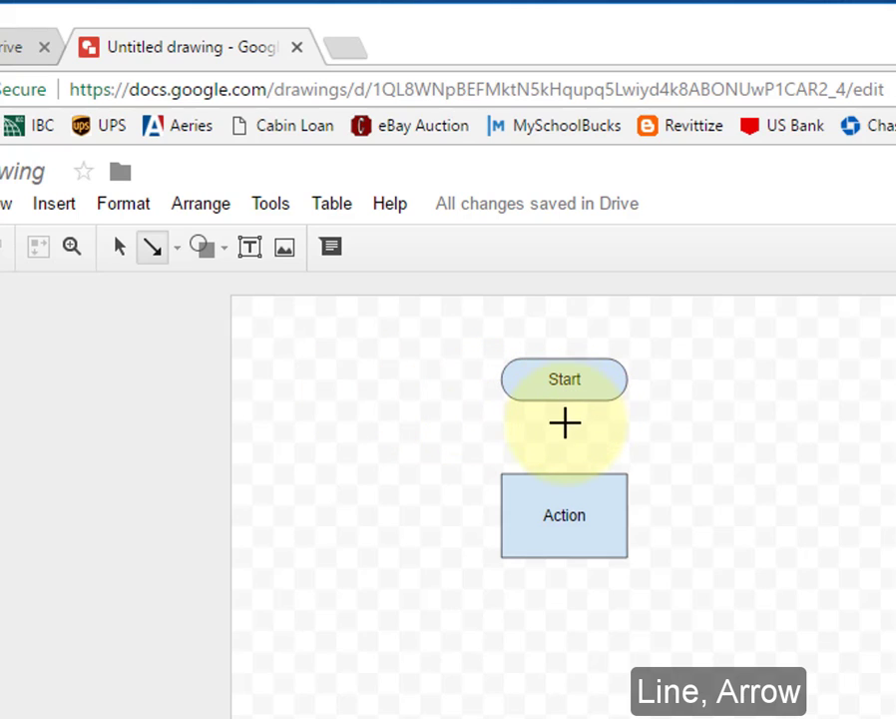
pyautogui.click(563, 379)
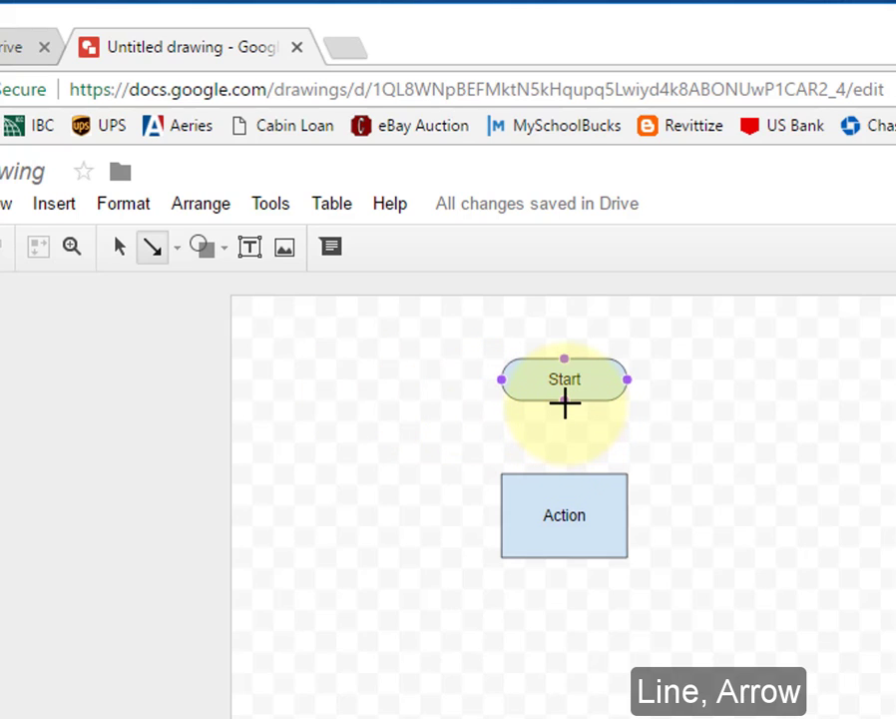
pyautogui.moveTo(563, 403); pyautogui.dragTo(563, 463)
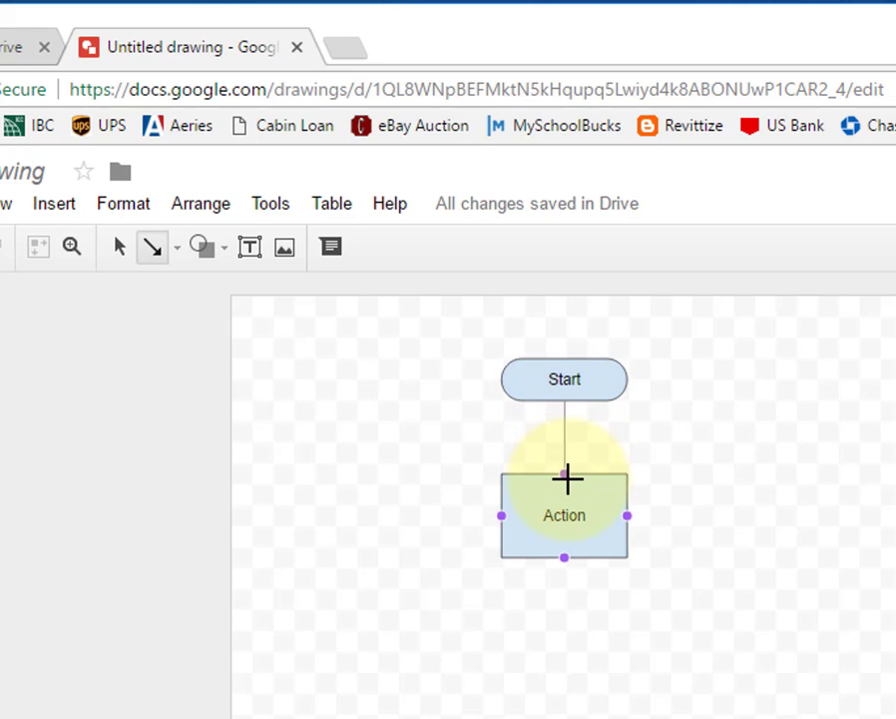
pyautogui.click(377, 248)
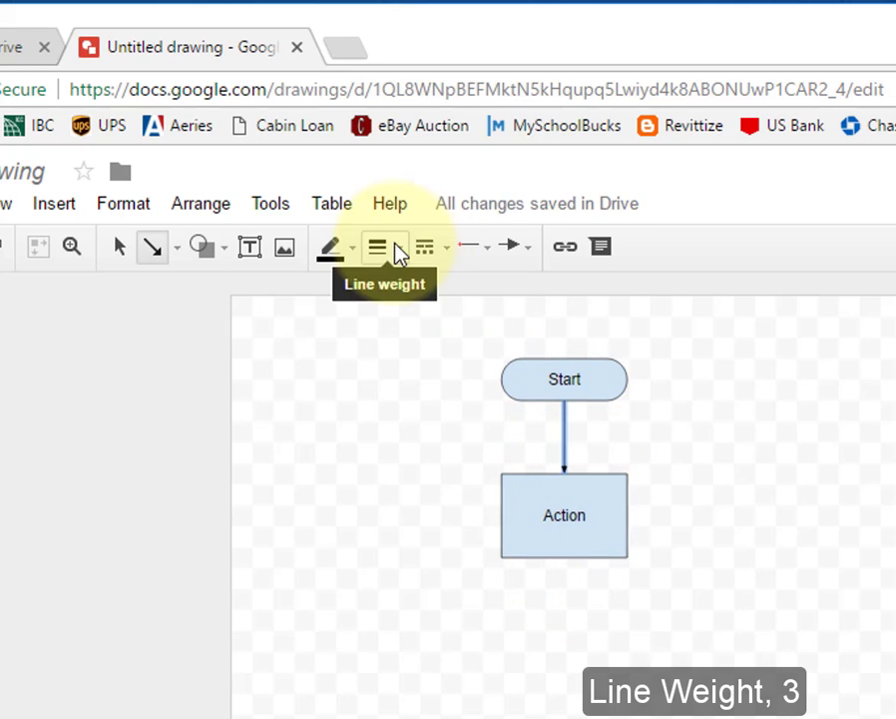
pyautogui.click(377, 248)
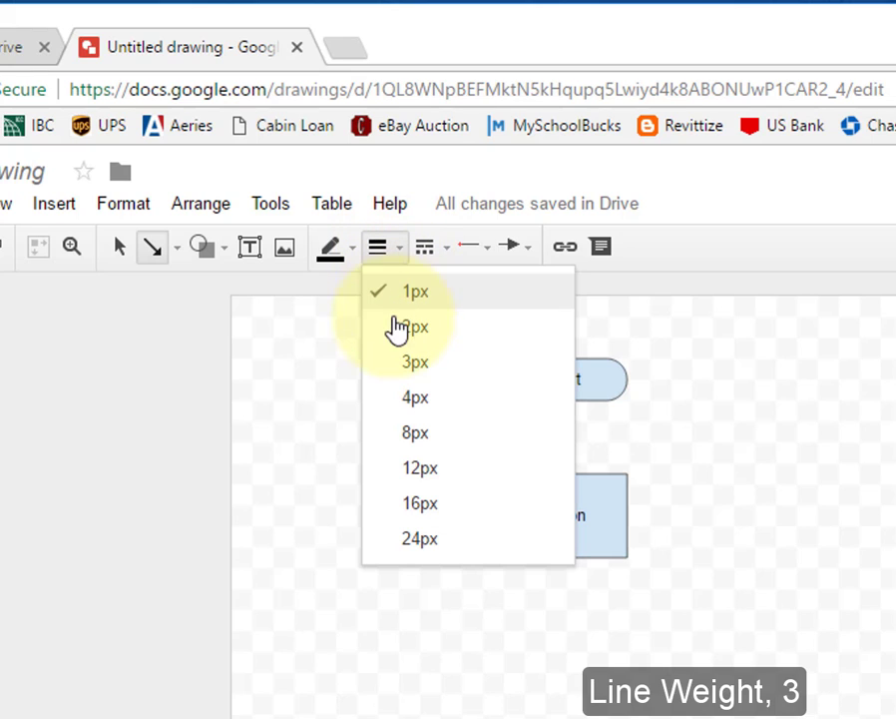
pyautogui.click(415, 328)
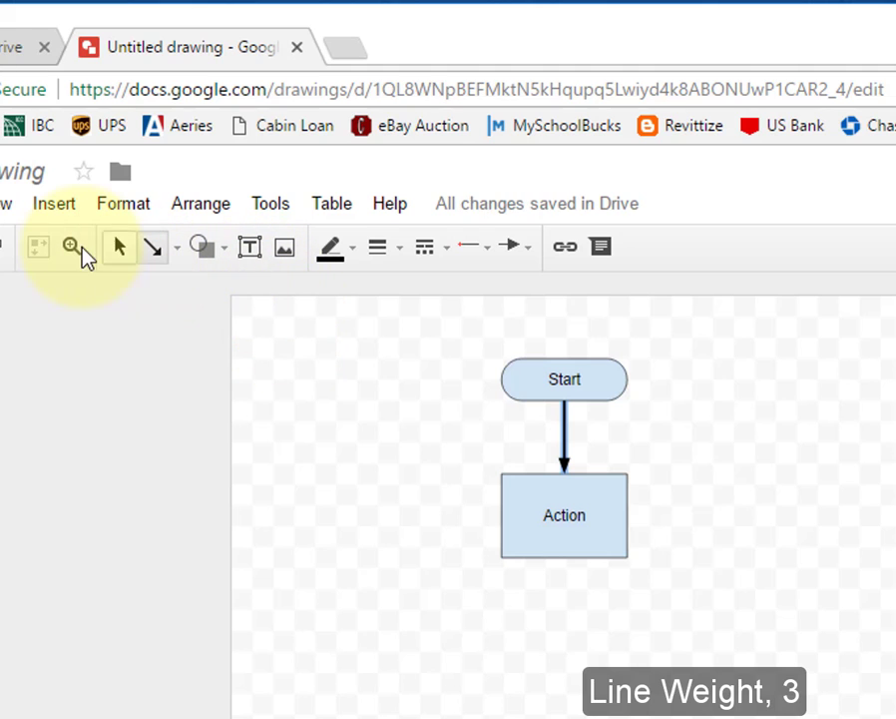
# Zoom in on the area around the Start and Action shapes.
pyautogui.click(72, 248)
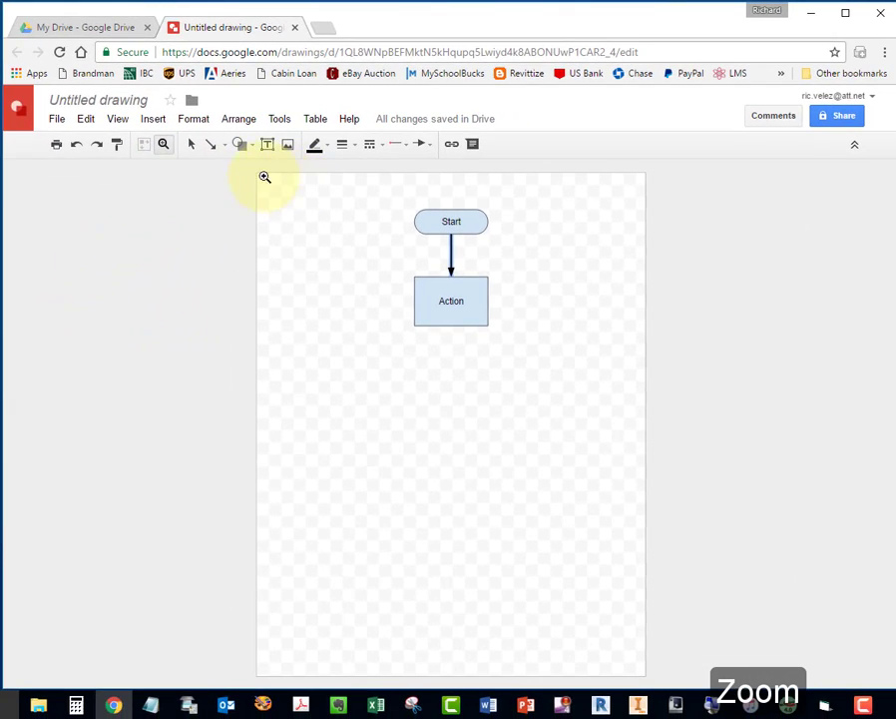
pyautogui.moveTo(263, 175); pyautogui.dragTo(643, 415)
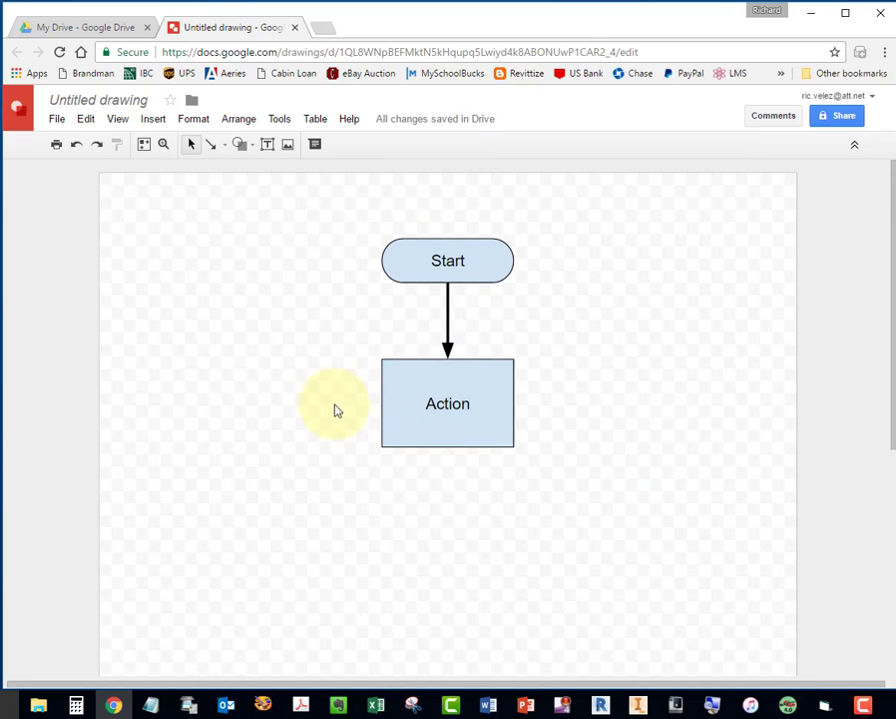
pyautogui.moveTo(239, 144)
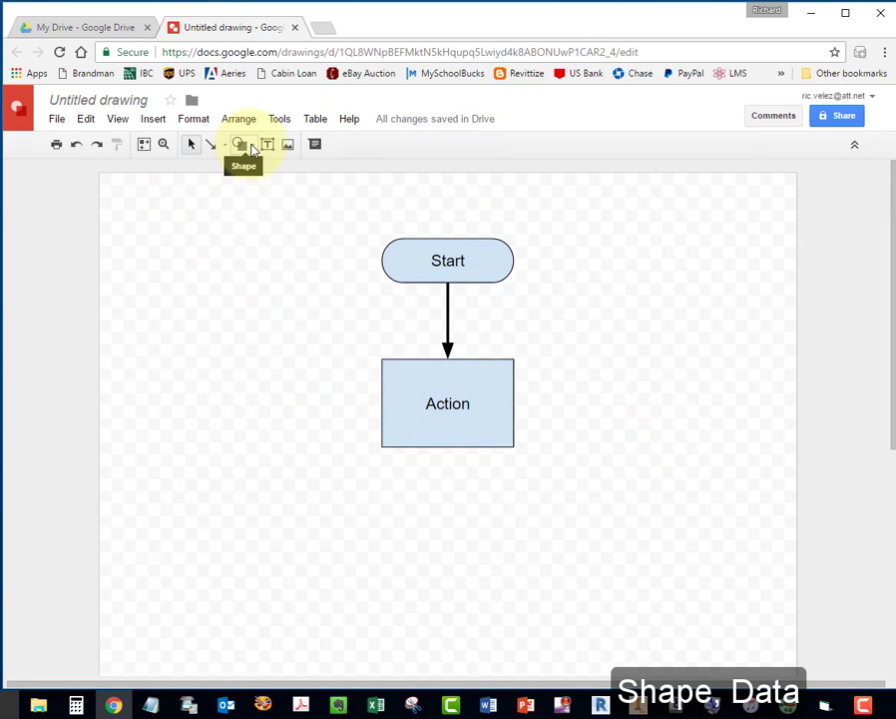
# Draw a parallelogram right of Action and label it 'Data'.
pyautogui.click(239, 144)
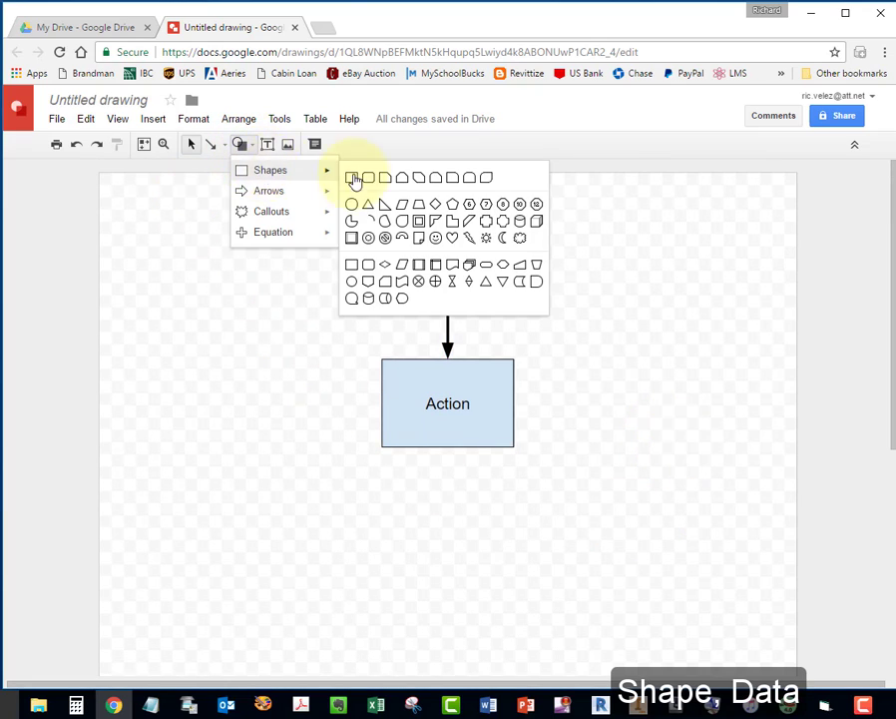
pyautogui.moveTo(407, 271)
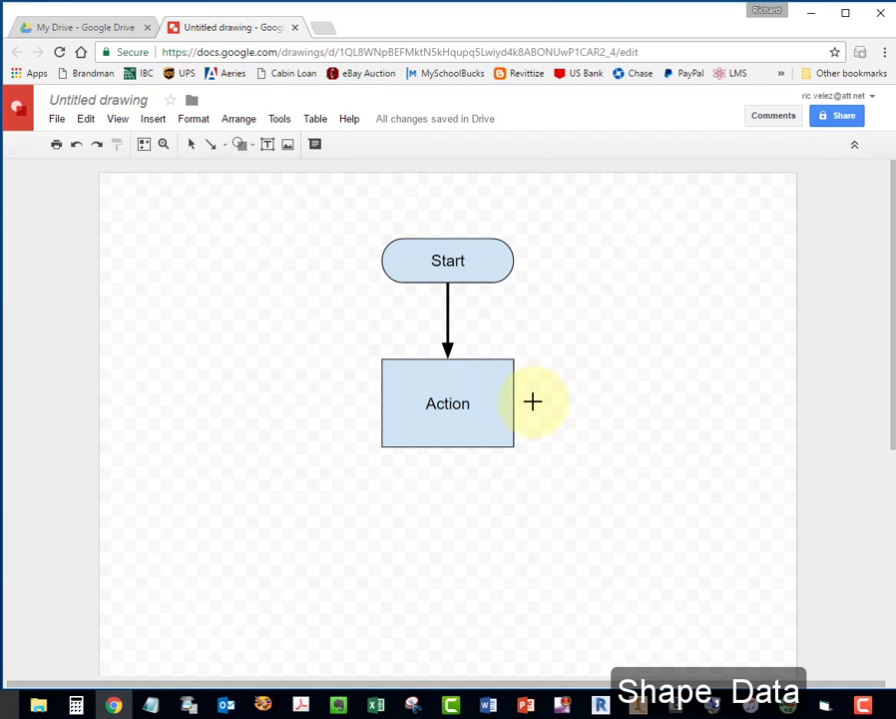
pyautogui.moveTo(643, 451)
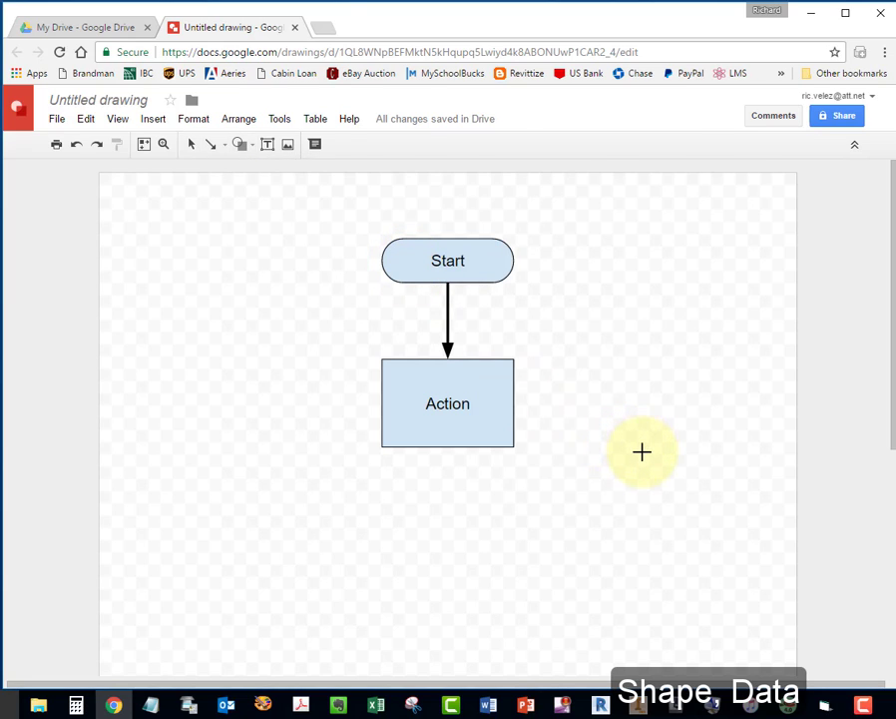
pyautogui.moveTo(618, 449); pyautogui.dragTo(722, 503)
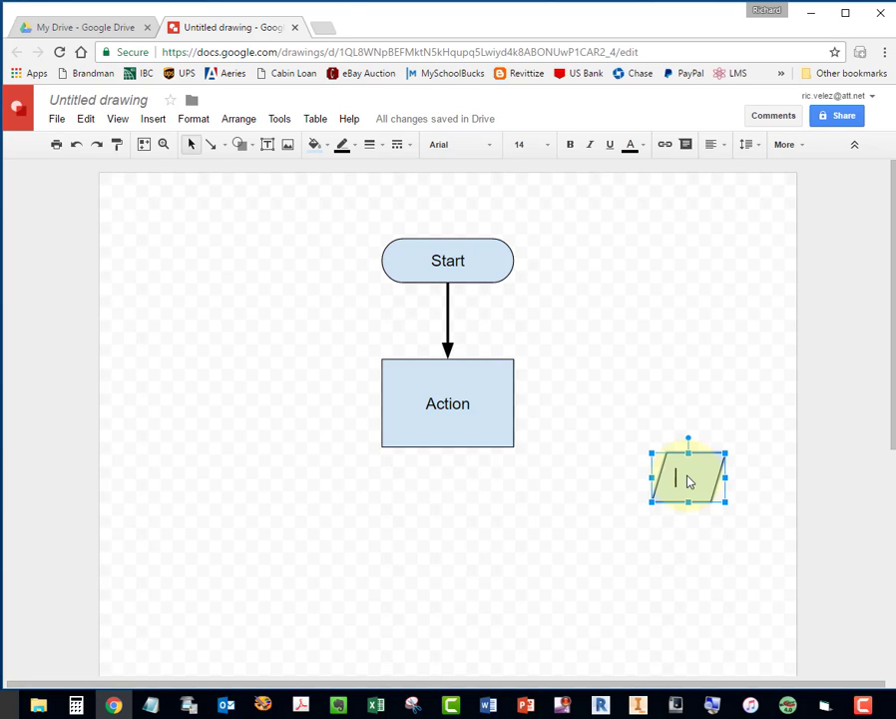
pyautogui.write('Data')
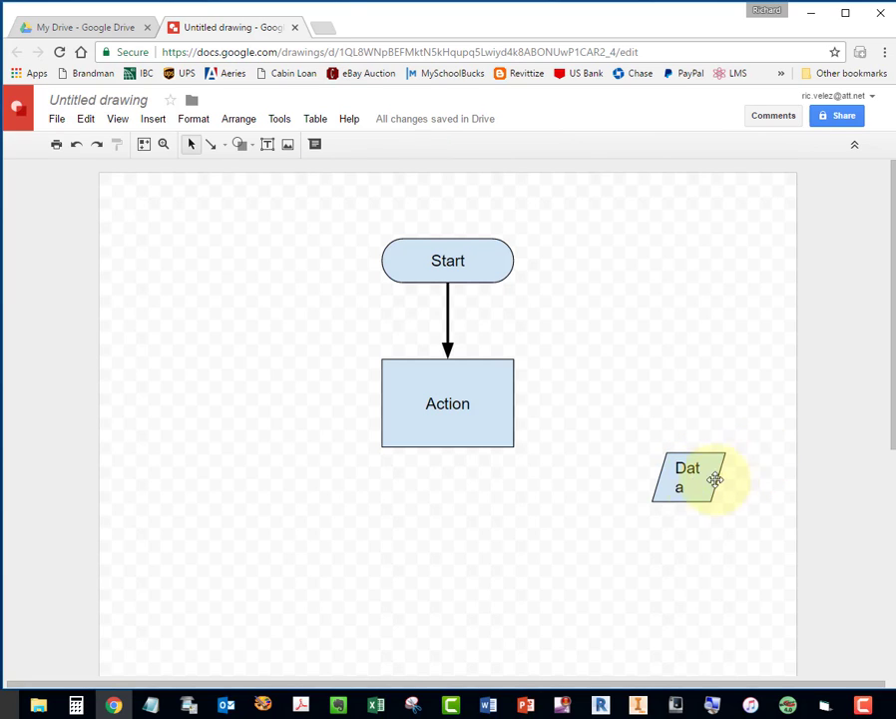
pyautogui.click(687, 477)
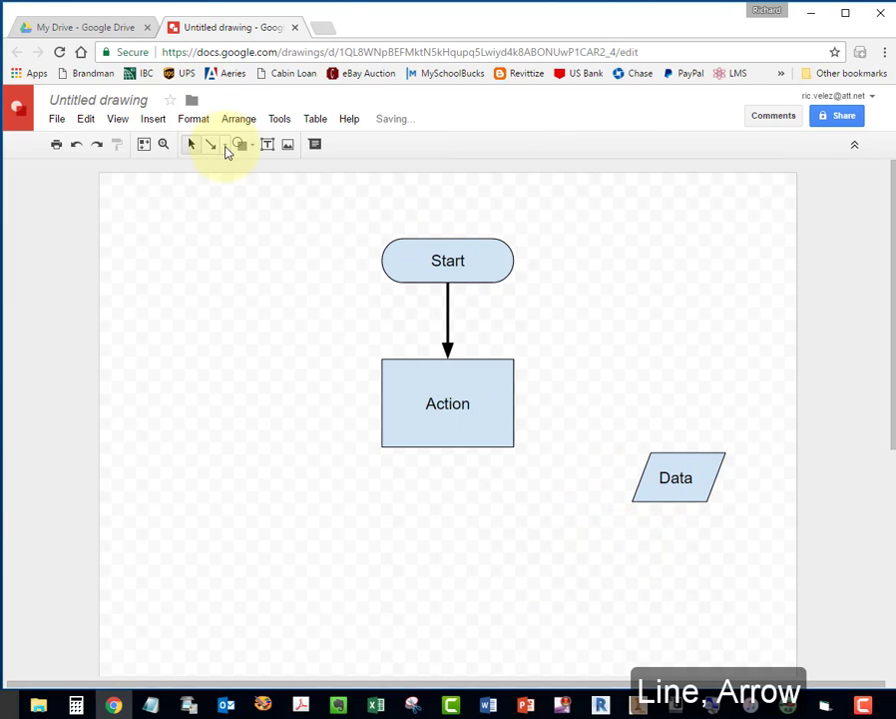
# Draw an arrow from the Action box's right edge to the Data parallelogram.
pyautogui.click(223, 144)
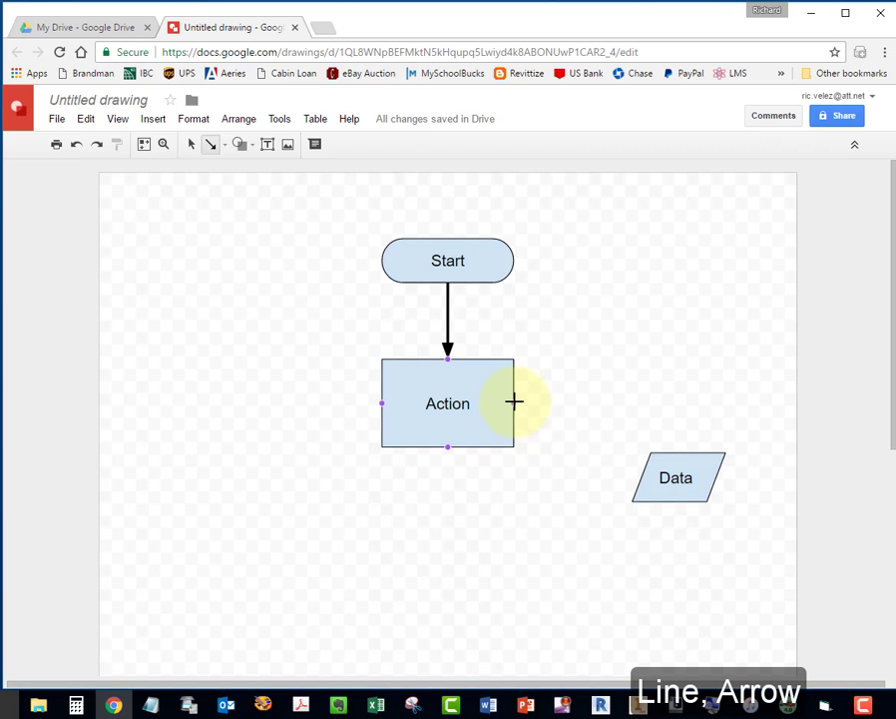
pyautogui.moveTo(515, 403); pyautogui.dragTo(587, 475)
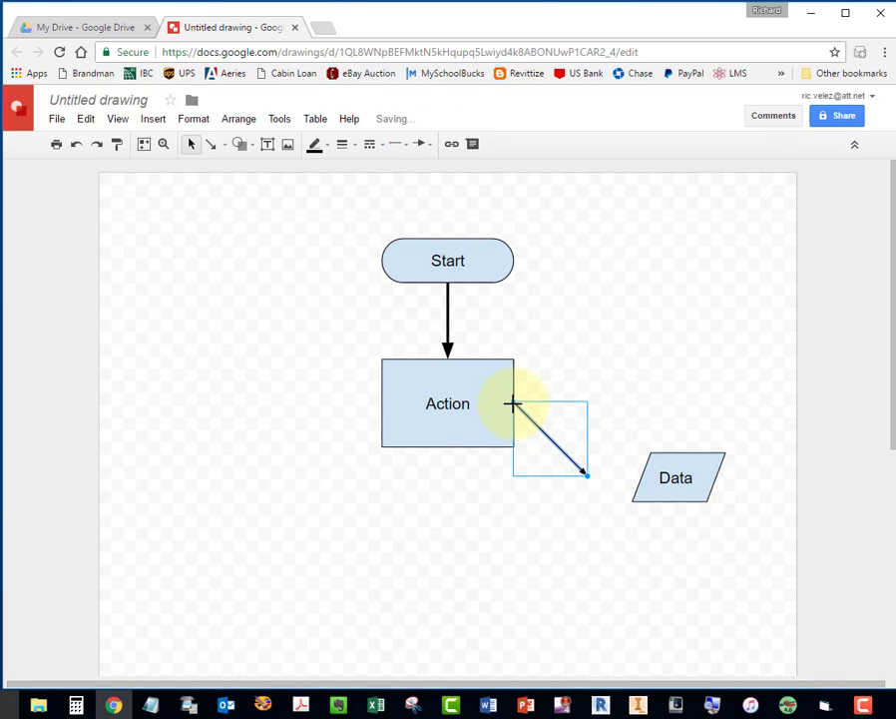
pyautogui.moveTo(511, 404); pyautogui.dragTo(587, 475)
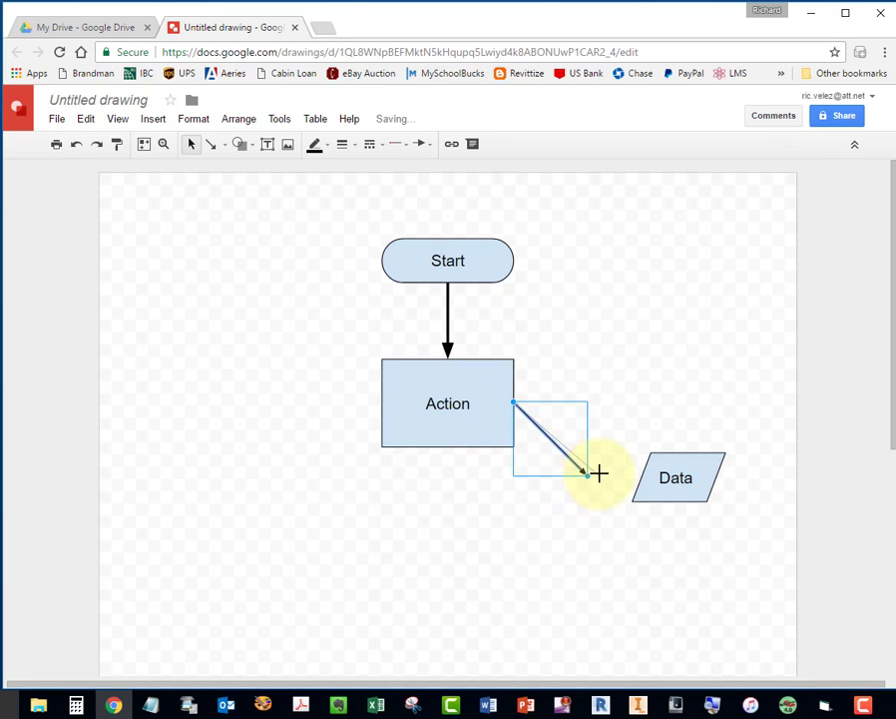
pyautogui.moveTo(583, 471); pyautogui.dragTo(643, 477)
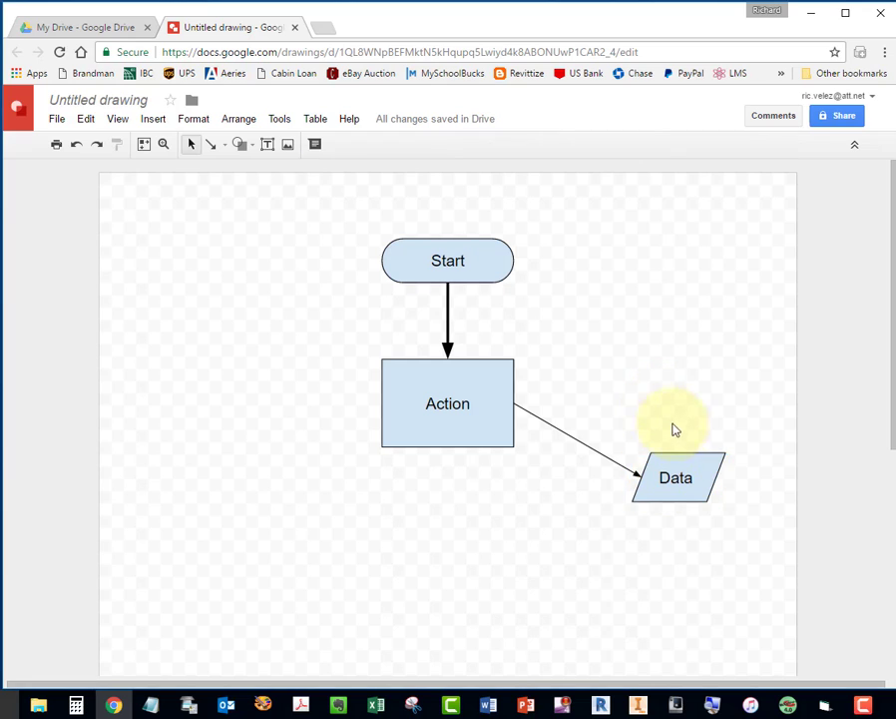
pyautogui.click(675, 477)
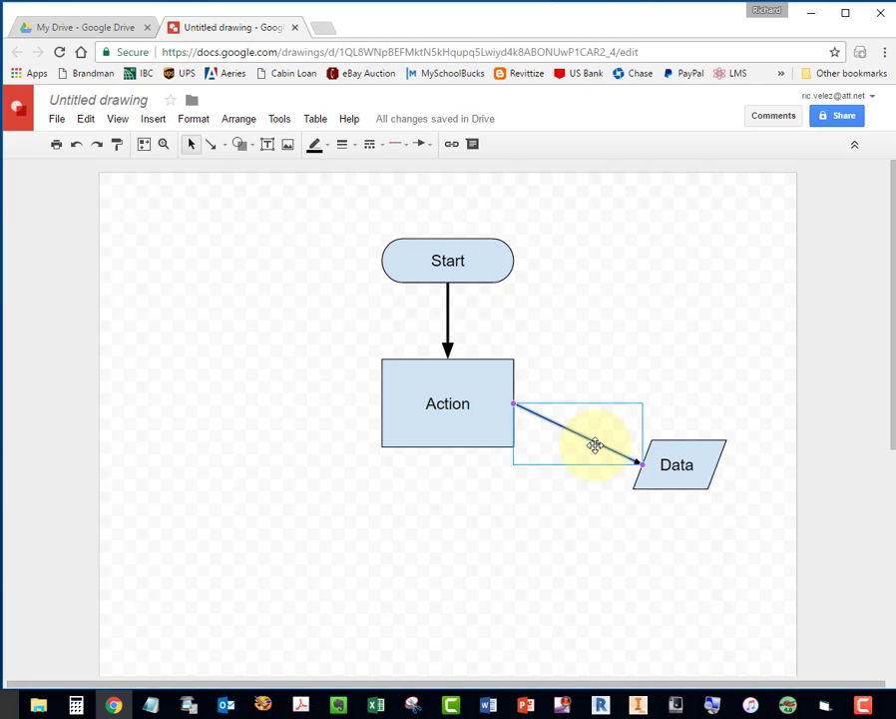
# Change the Action-to-Data arrow to an Elbow Connector and drag Data up level with it.
pyautogui.rightClick(595, 445)
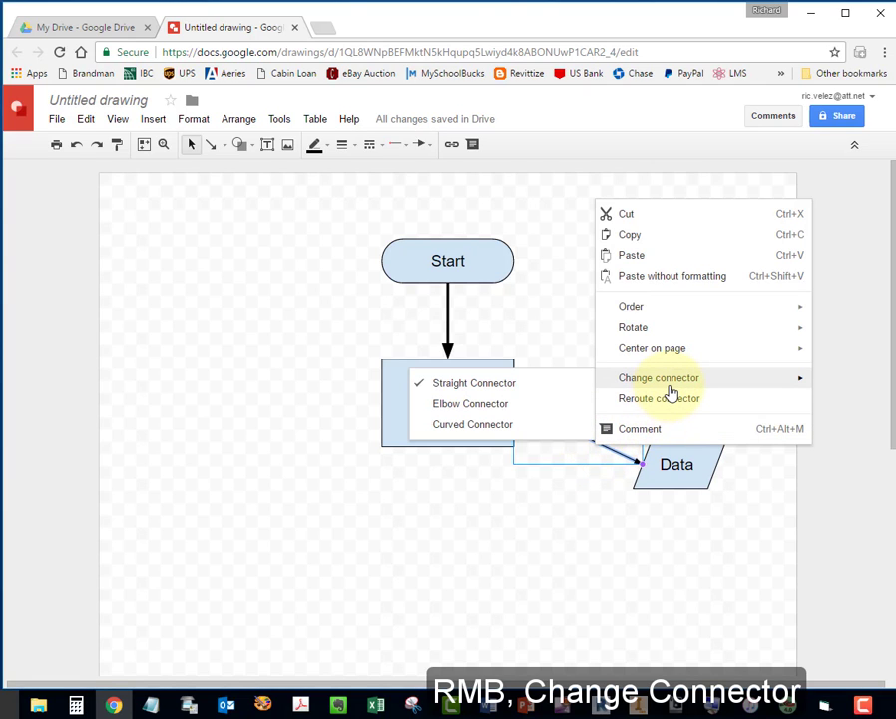
pyautogui.moveTo(471, 403)
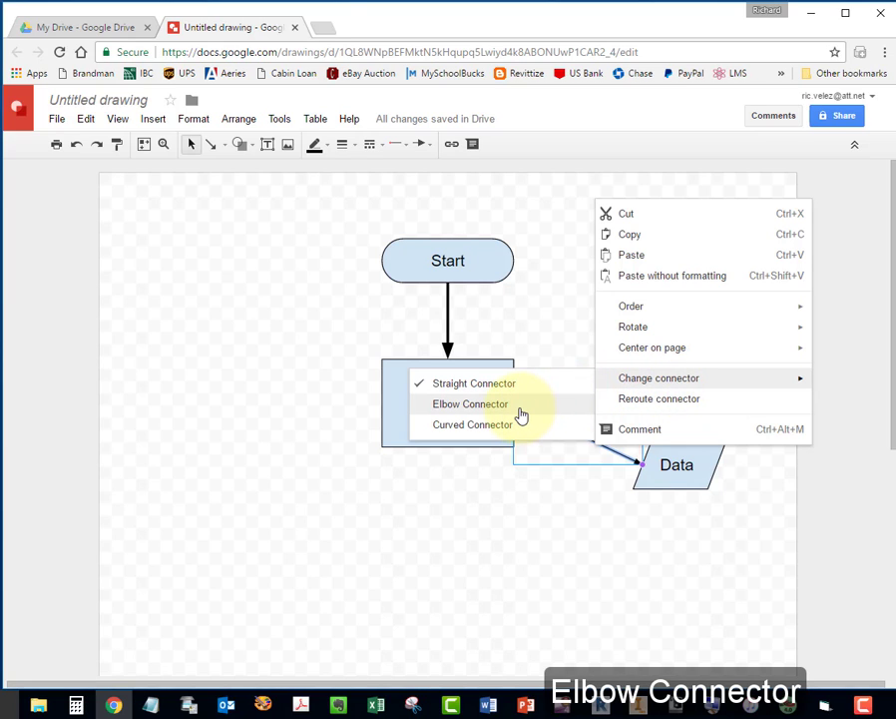
pyautogui.click(471, 403)
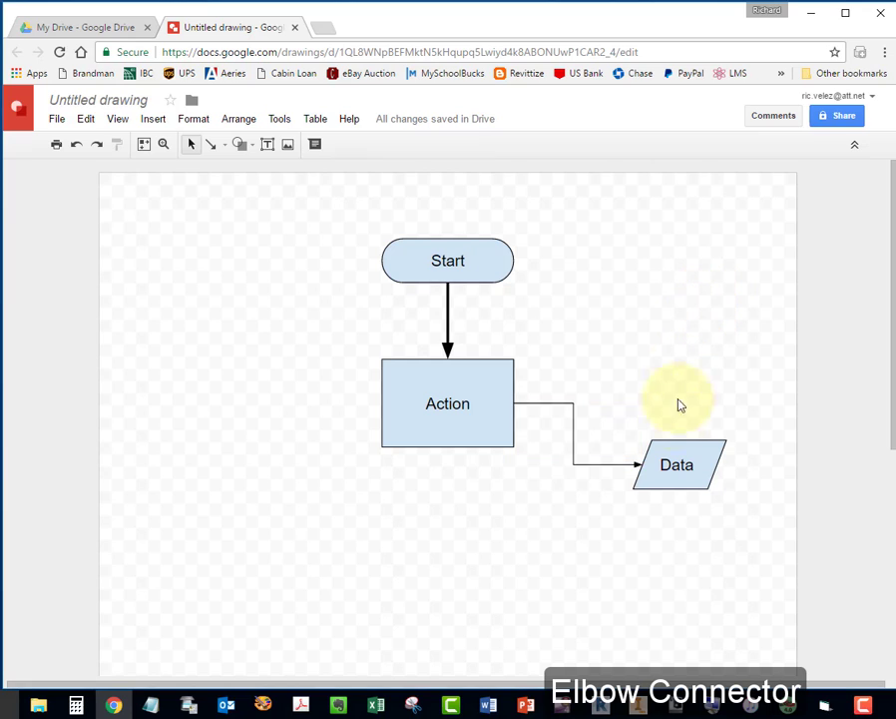
pyautogui.click(677, 463)
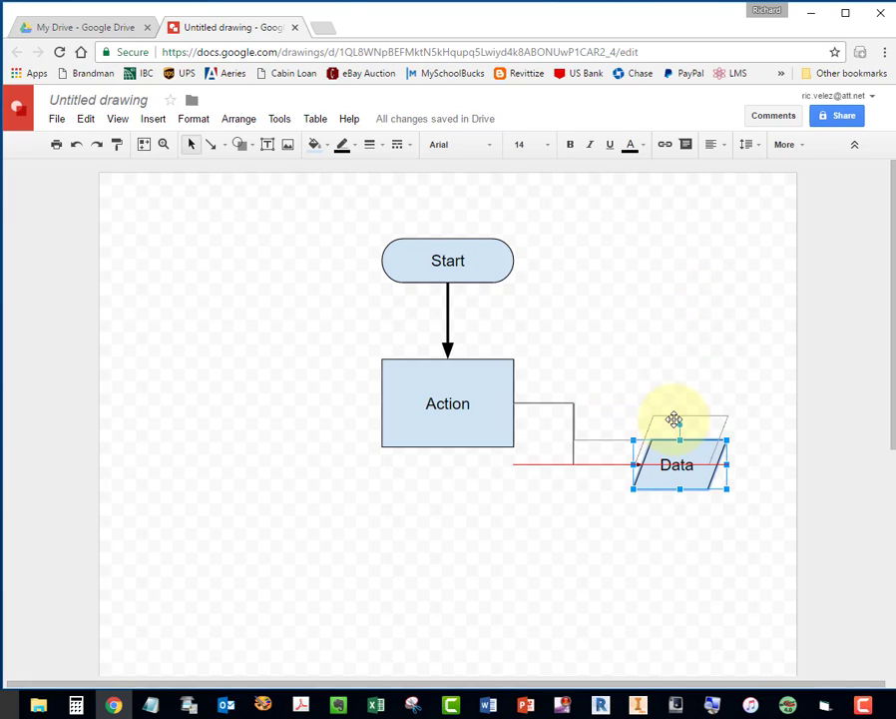
pyautogui.moveTo(676, 463); pyautogui.dragTo(679, 441)
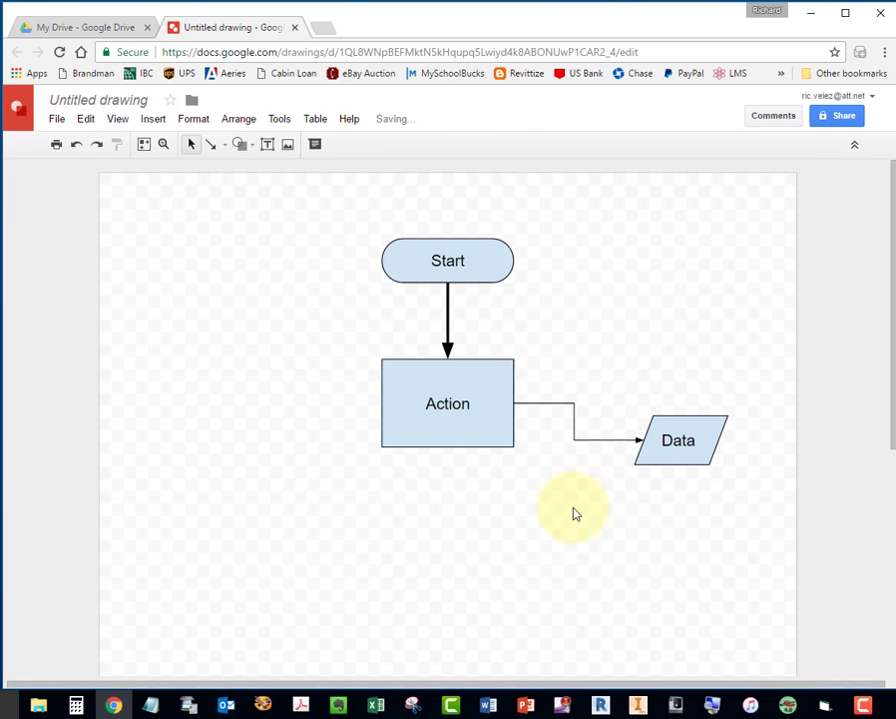
pyautogui.moveTo(597, 507)
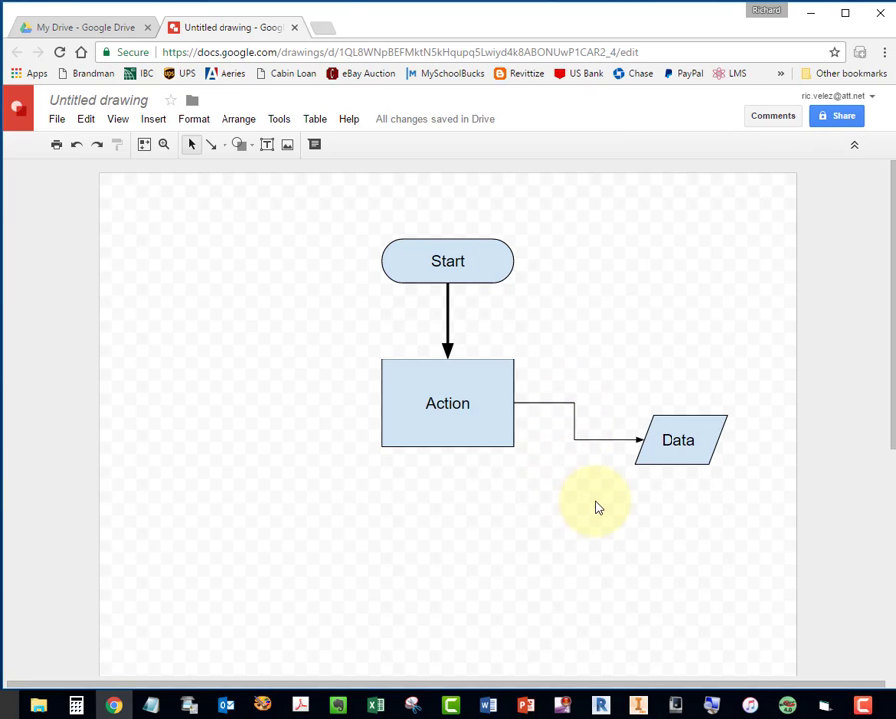
pyautogui.moveTo(555, 513)
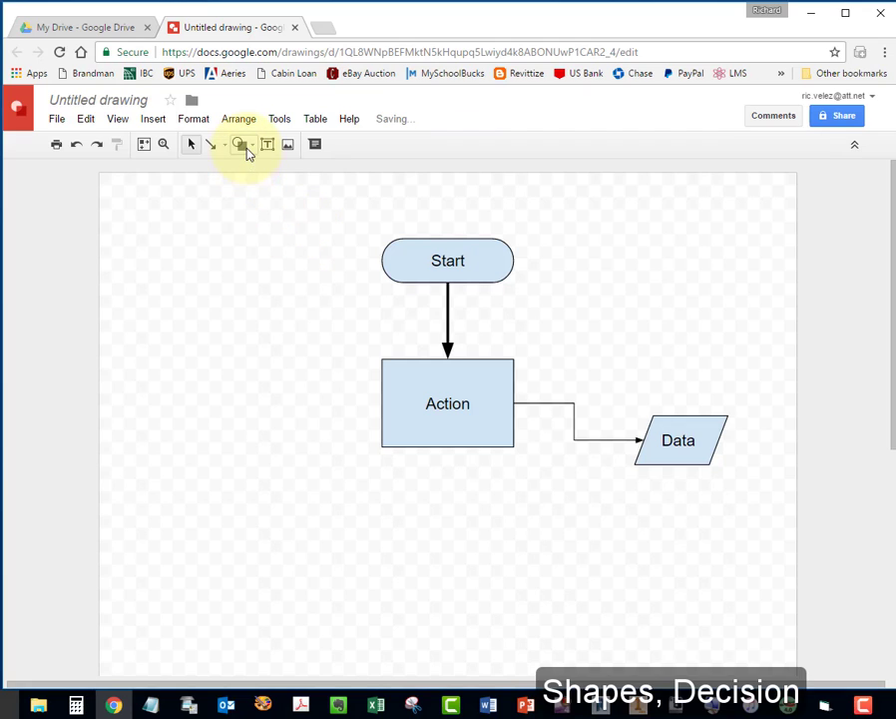
# Draw a diamond below the Action box and label it 'Decision'.
pyautogui.click(240, 144)
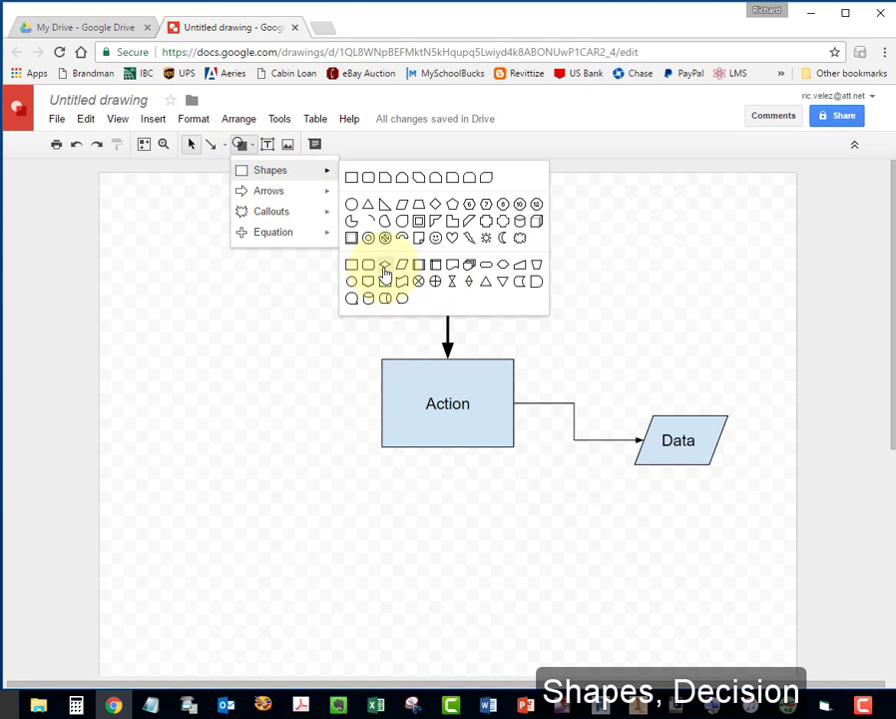
pyautogui.moveTo(383, 264)
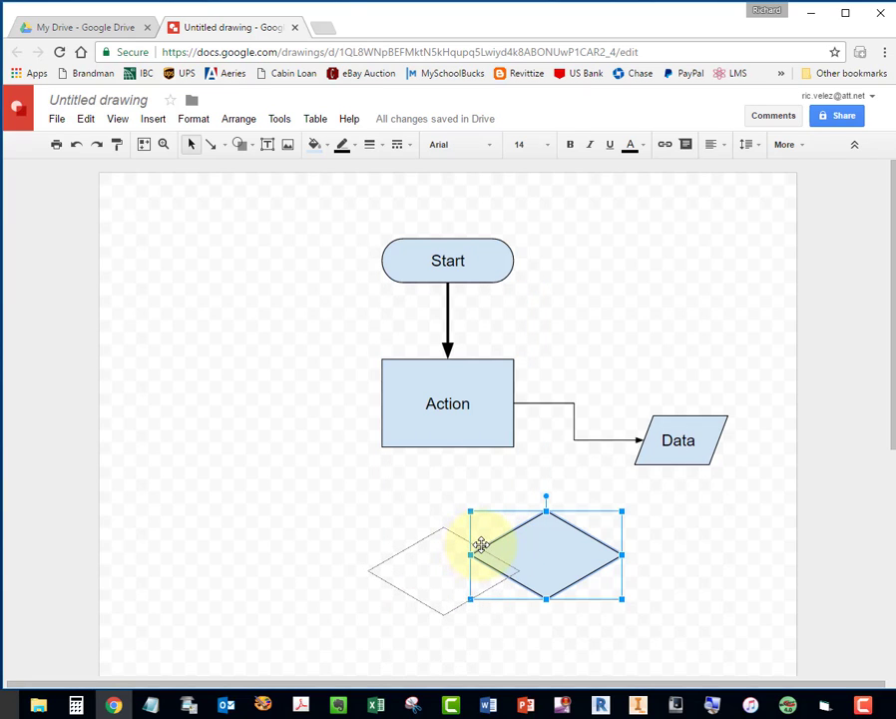
pyautogui.moveTo(547, 539); pyautogui.dragTo(447, 569)
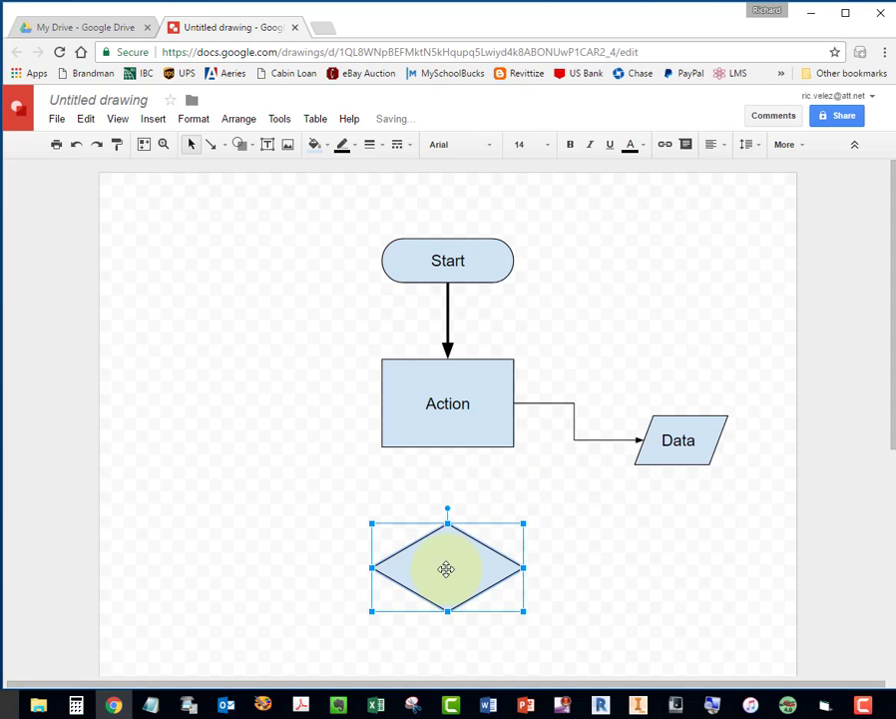
pyautogui.doubleClick(447, 569)
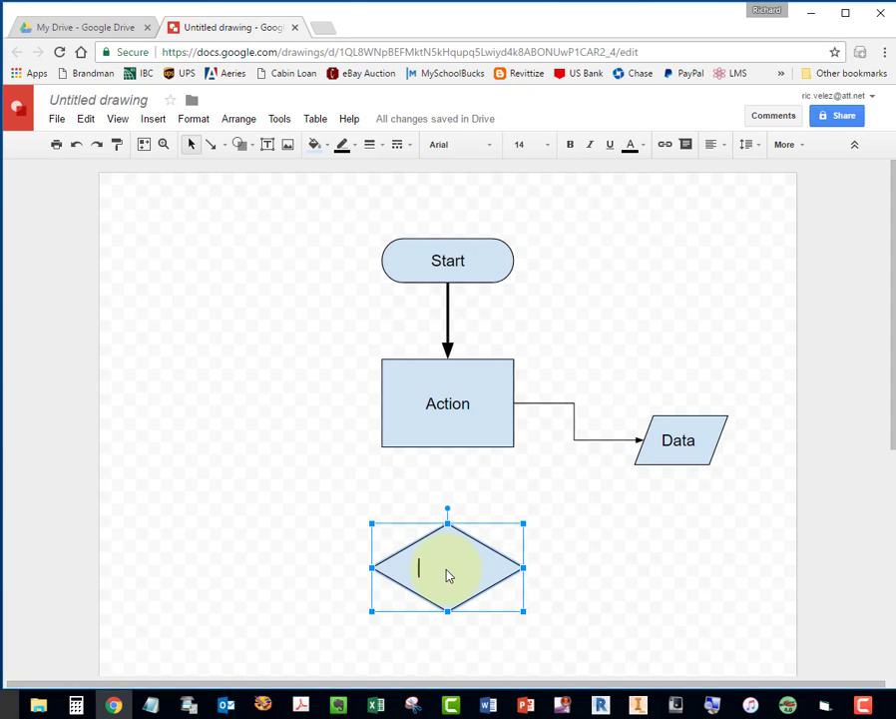
pyautogui.write('Dec')
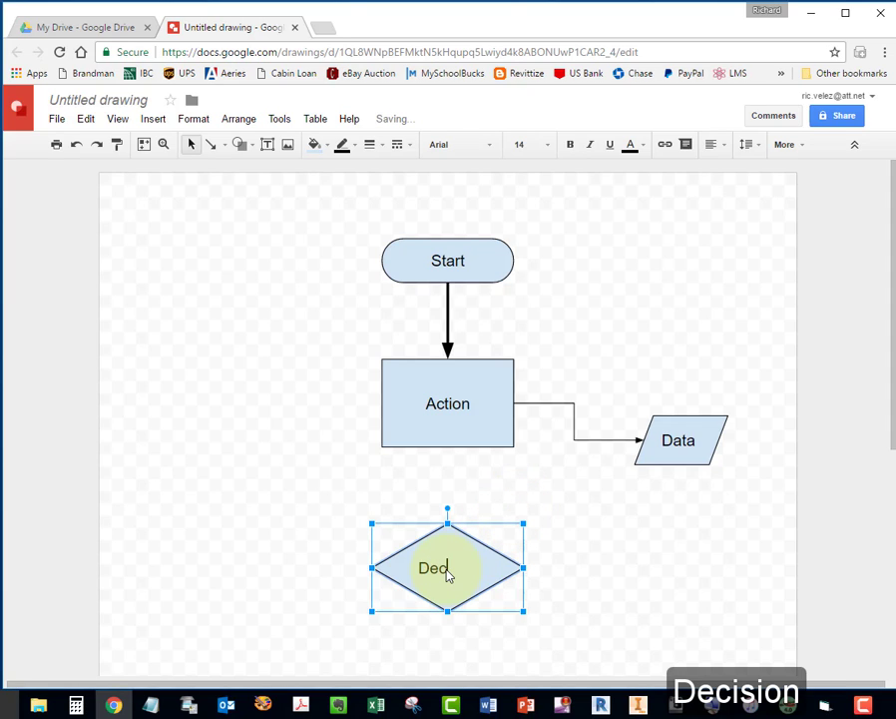
pyautogui.write('Decision')
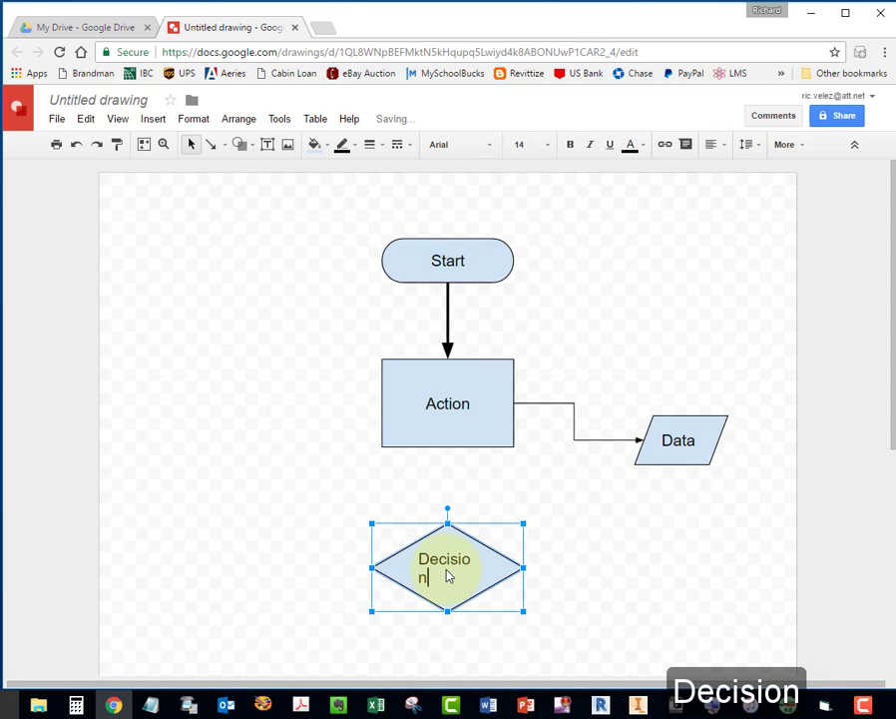
pyautogui.click(555, 569)
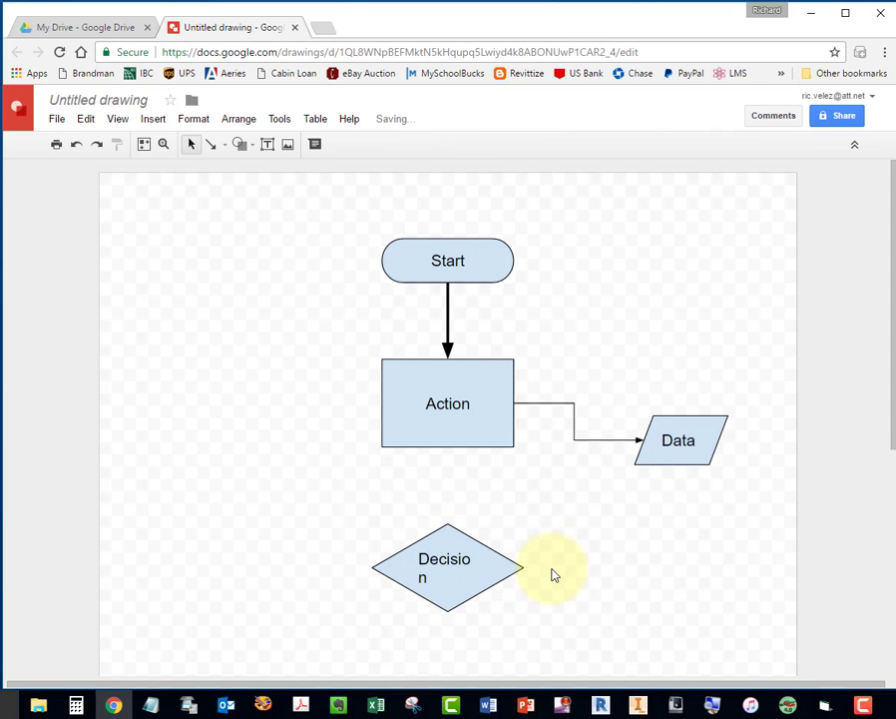
# Widen the diamond so 'Decision' fits on one line.
pyautogui.click(447, 567)
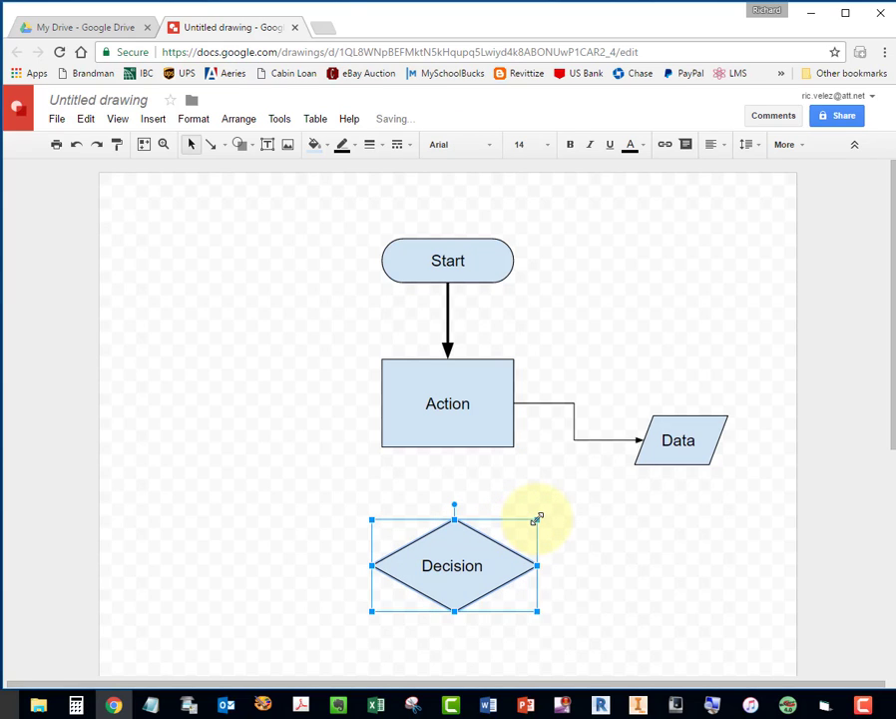
pyautogui.click(626, 580)
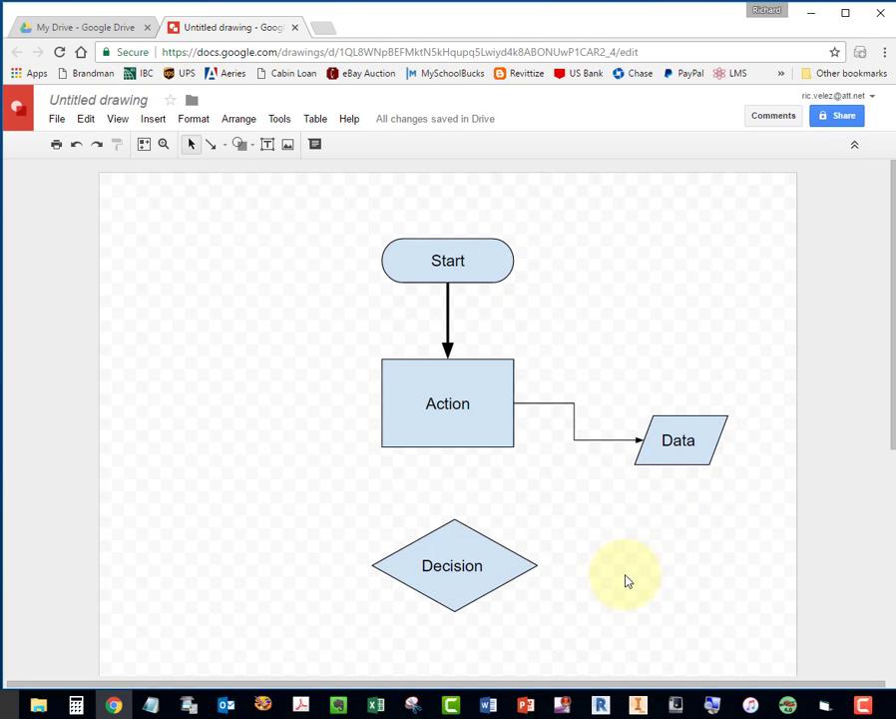
pyautogui.moveTo(615, 555)
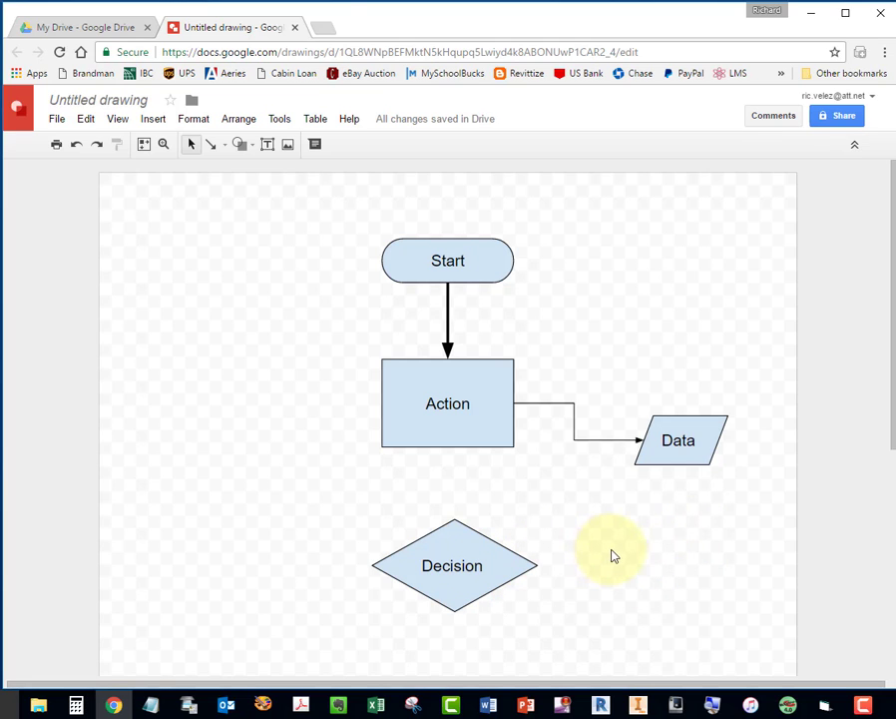
pyautogui.scroll(-3)
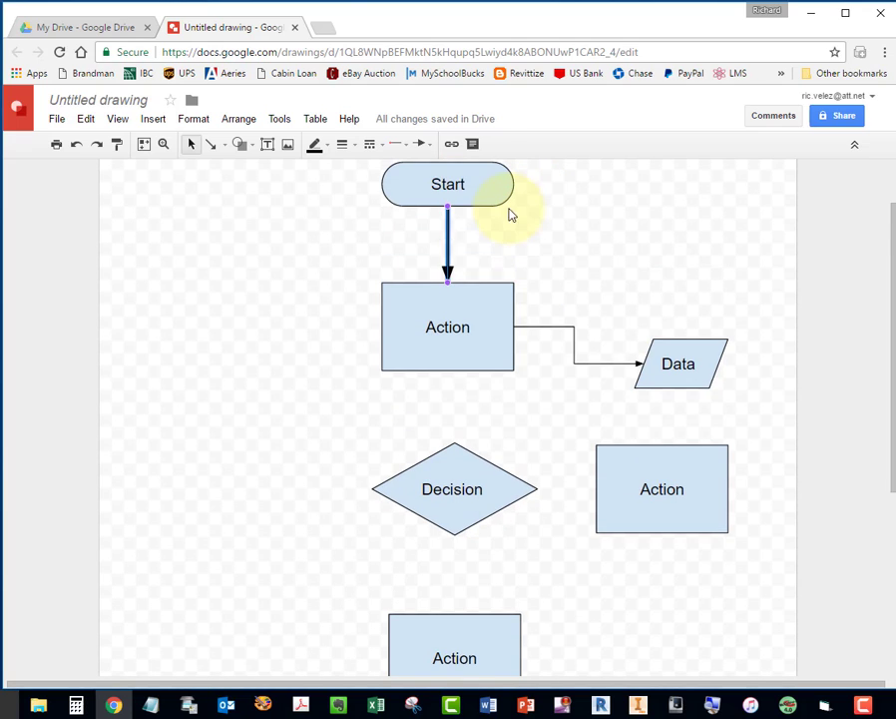
# Copy the arrow below Start and paste one running from Action down to Decision.
pyautogui.rightClick(449, 241)
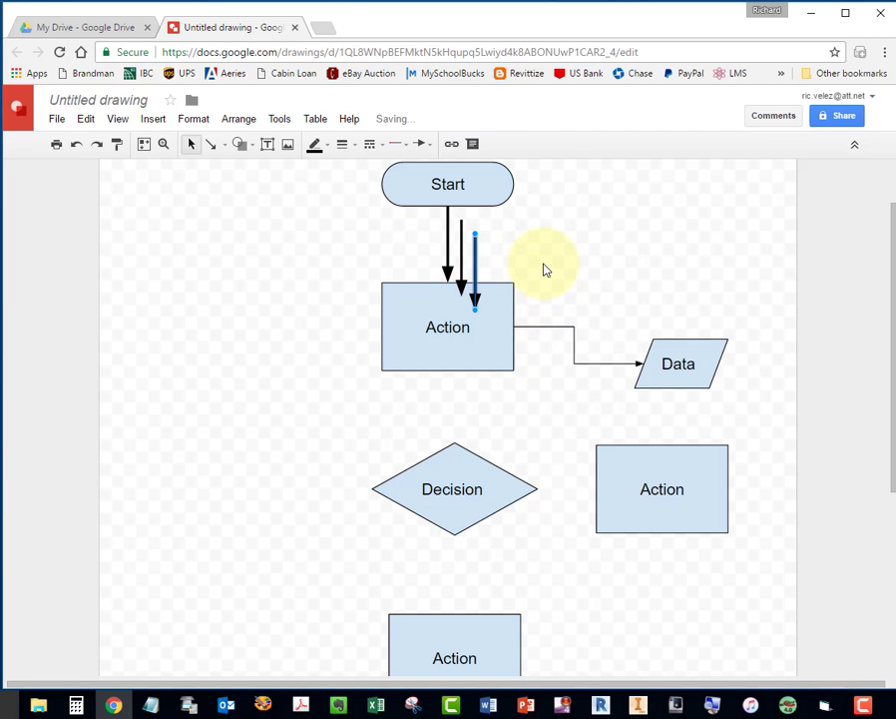
pyautogui.rightClick(547, 267)
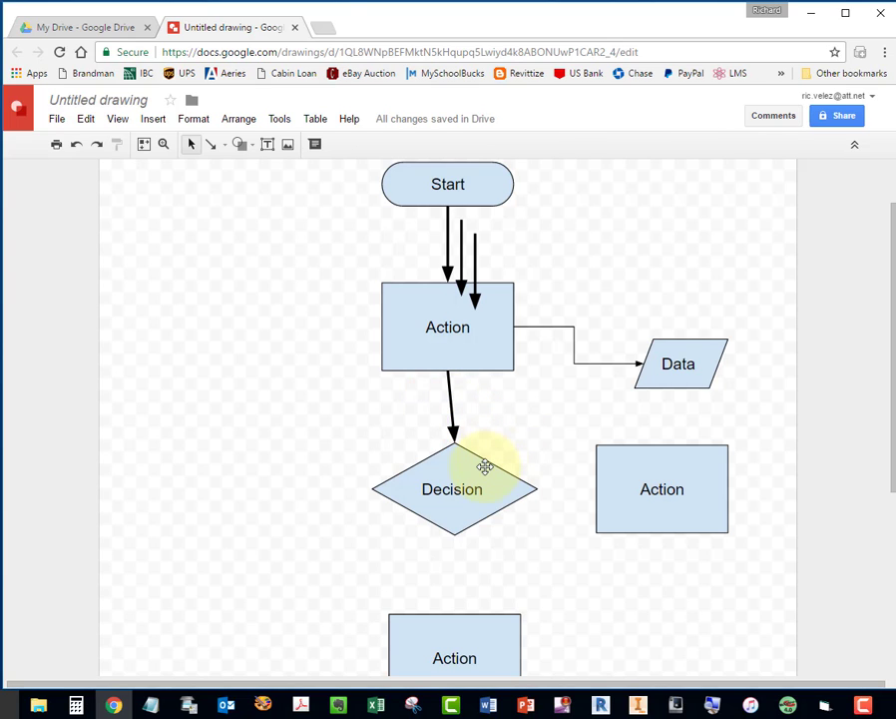
pyautogui.click(453, 487)
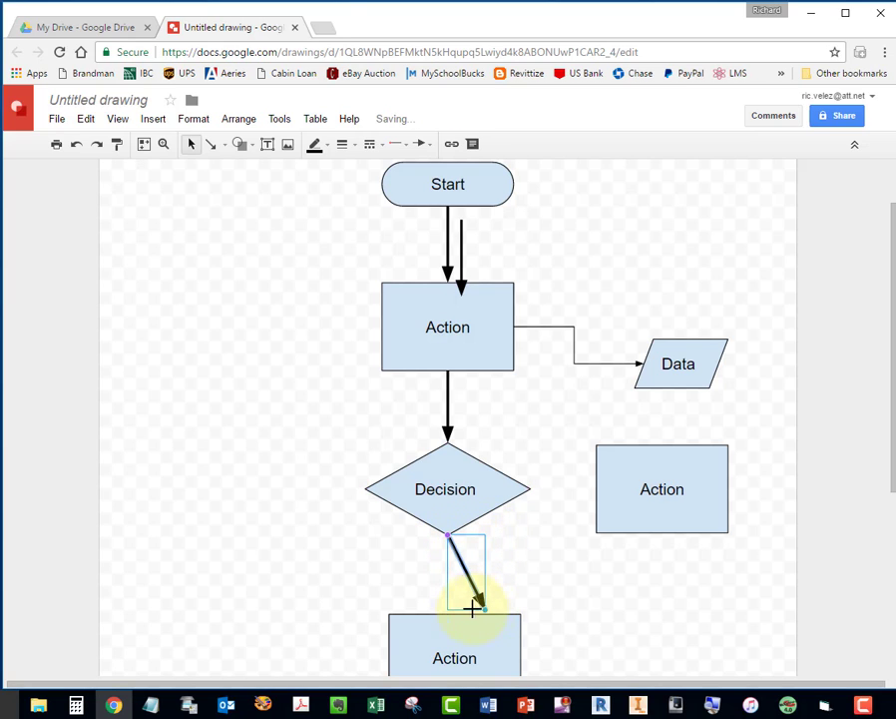
# Draw arrows from Decision down to the lower Action and right to the side Action.
pyautogui.moveTo(483, 607); pyautogui.dragTo(449, 609)
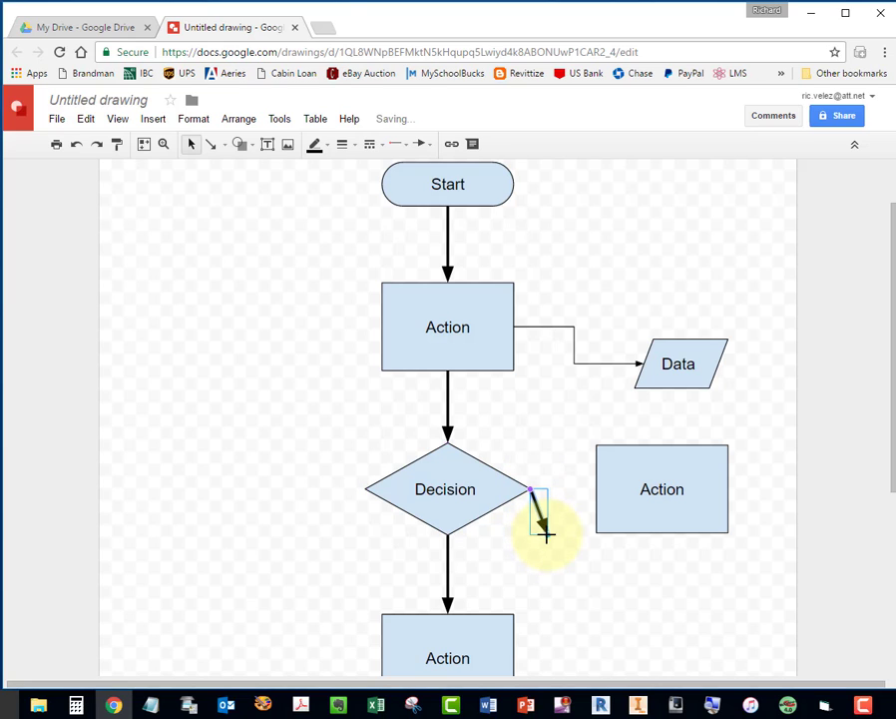
pyautogui.moveTo(535, 489); pyautogui.dragTo(591, 489)
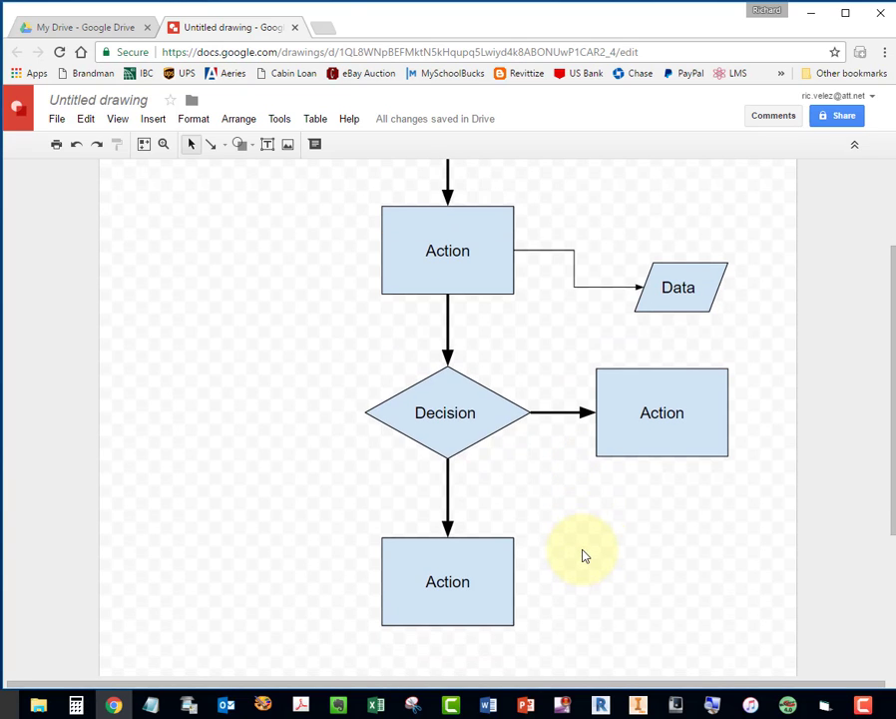
pyautogui.moveTo(483, 413)
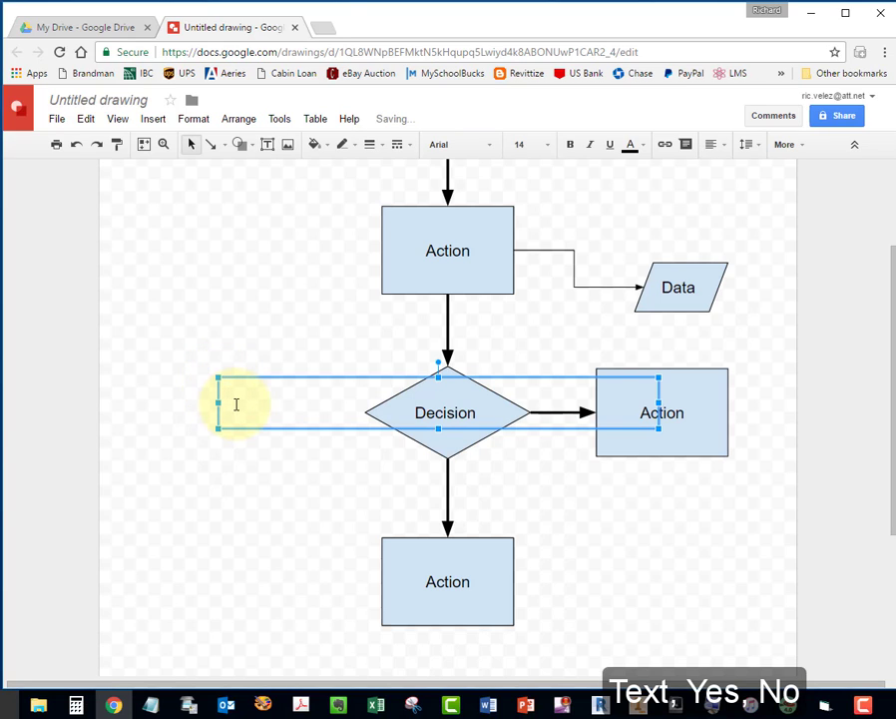
# Add two text labels reading 'Yes' and 'No'.
pyautogui.write('Yes')
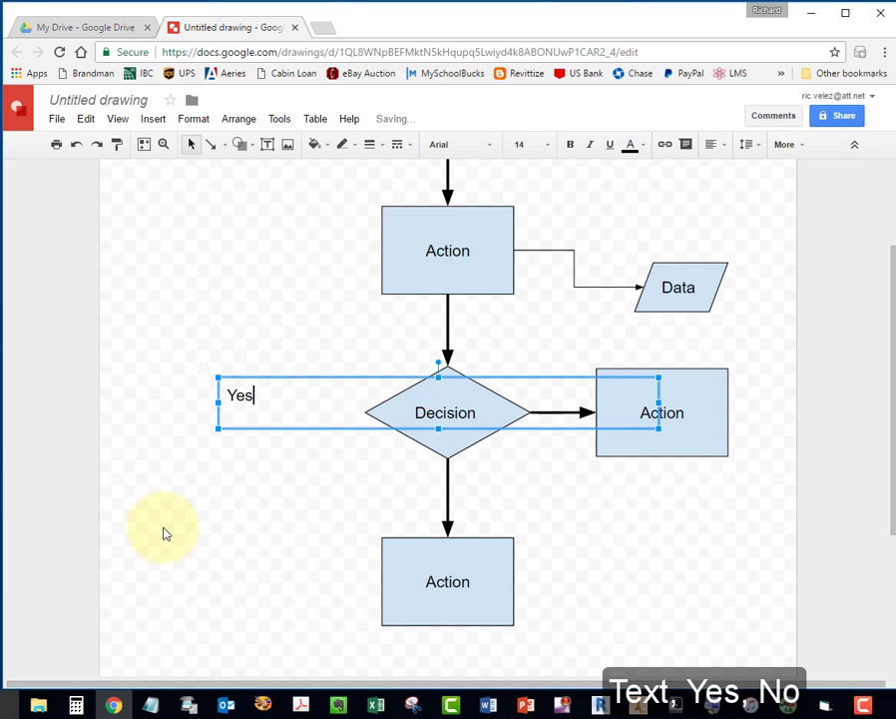
pyautogui.click(222, 348)
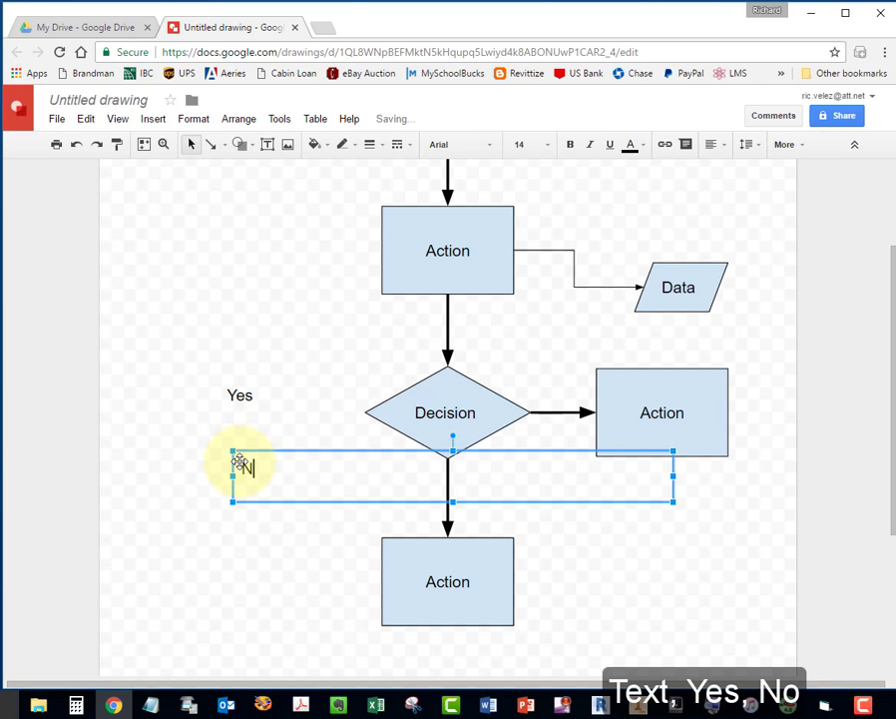
pyautogui.write('No')
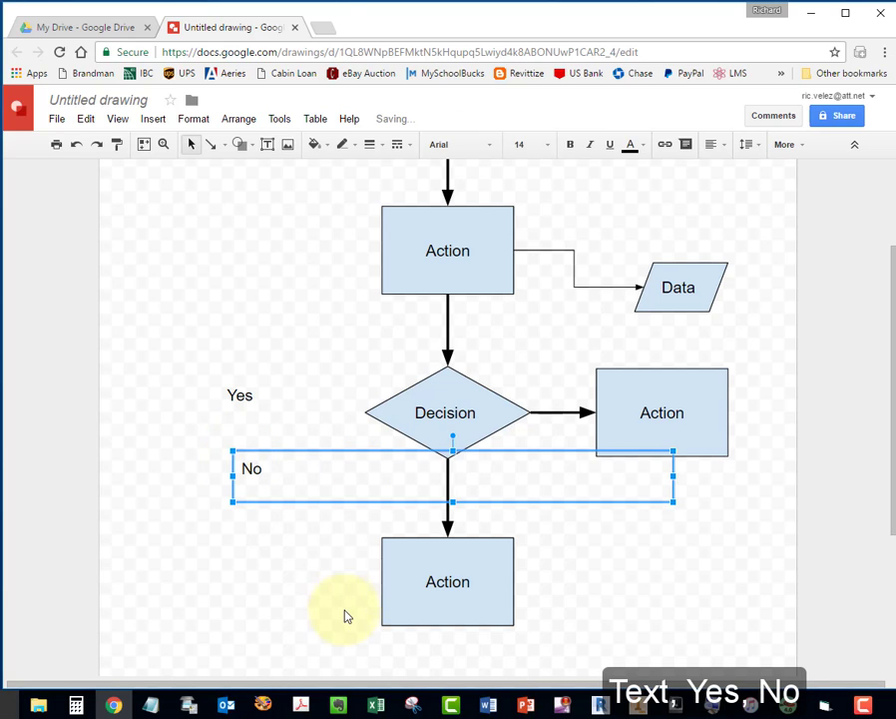
pyautogui.moveTo(687, 511)
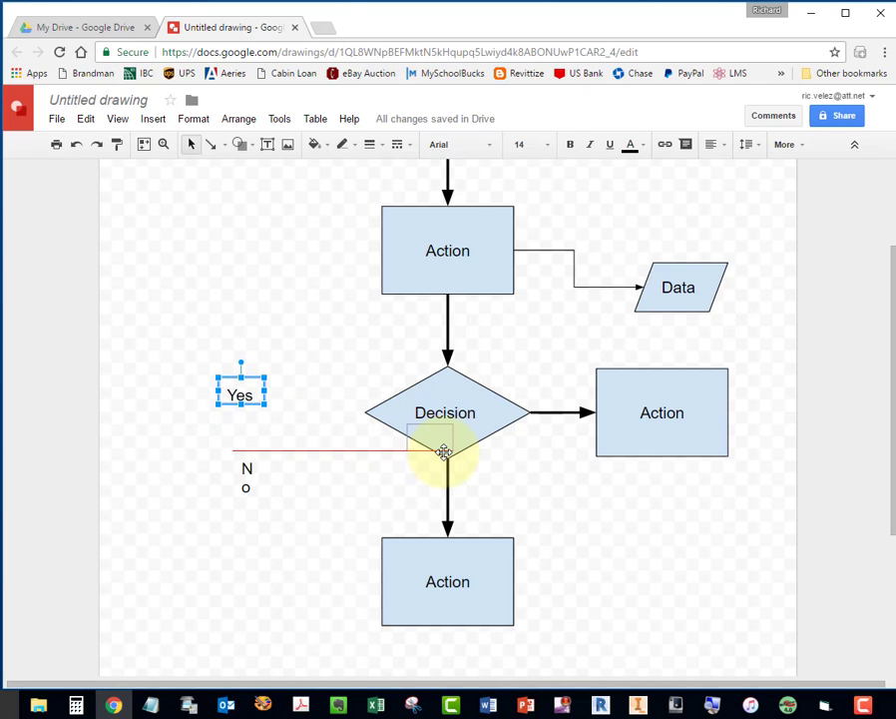
# Move 'Yes' under Decision inside the diamond and fix 'No' to read on one line.
pyautogui.moveTo(239, 389); pyautogui.dragTo(447, 443)
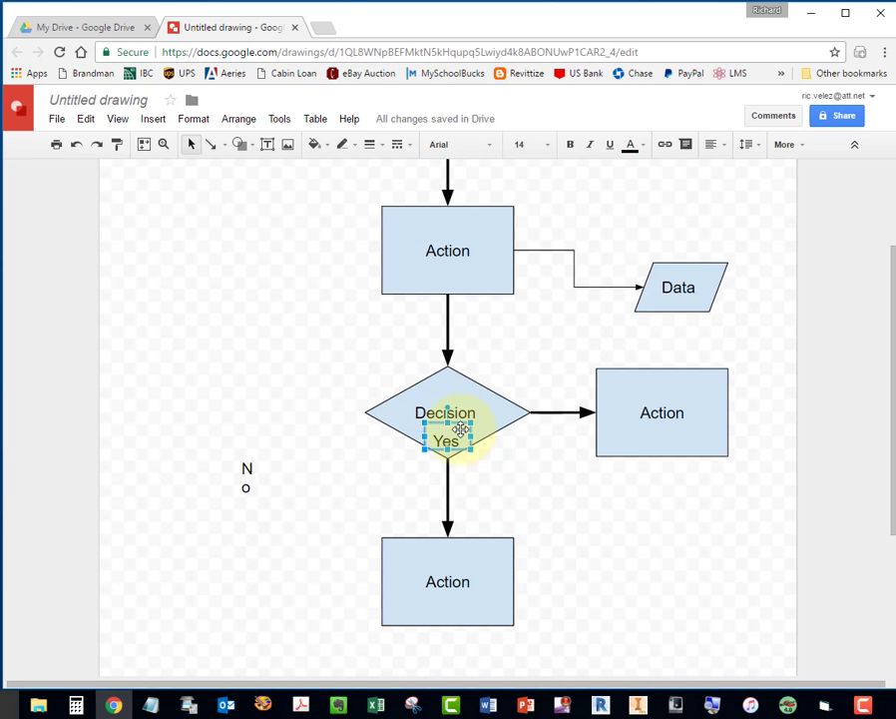
pyautogui.click(343, 370)
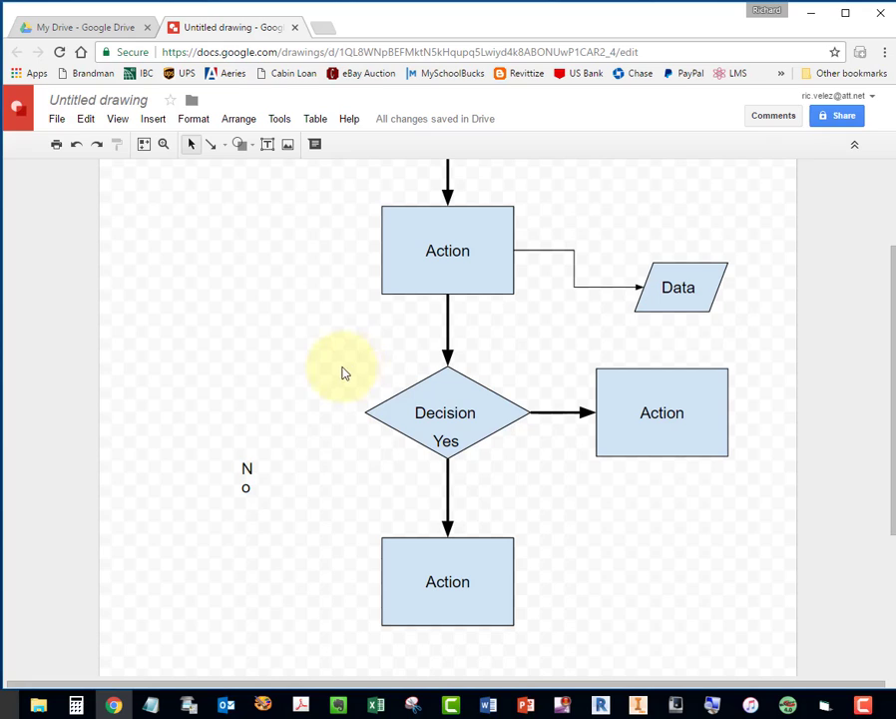
pyautogui.click(247, 477)
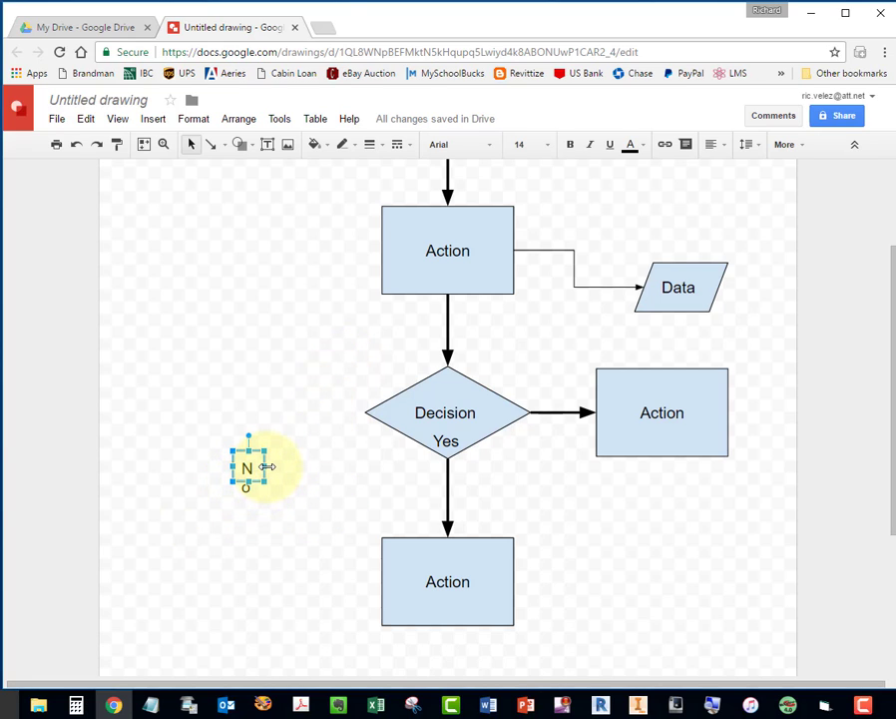
pyautogui.write('o')
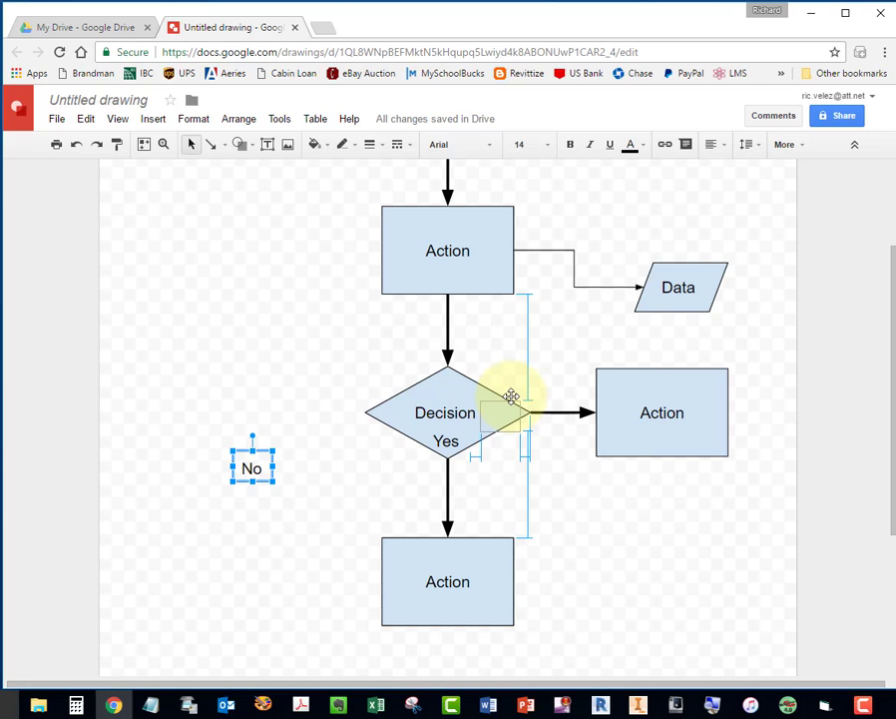
# Move the 'No' label beside the diamond's right tip above the side arrow.
pyautogui.moveTo(252, 467); pyautogui.dragTo(499, 413)
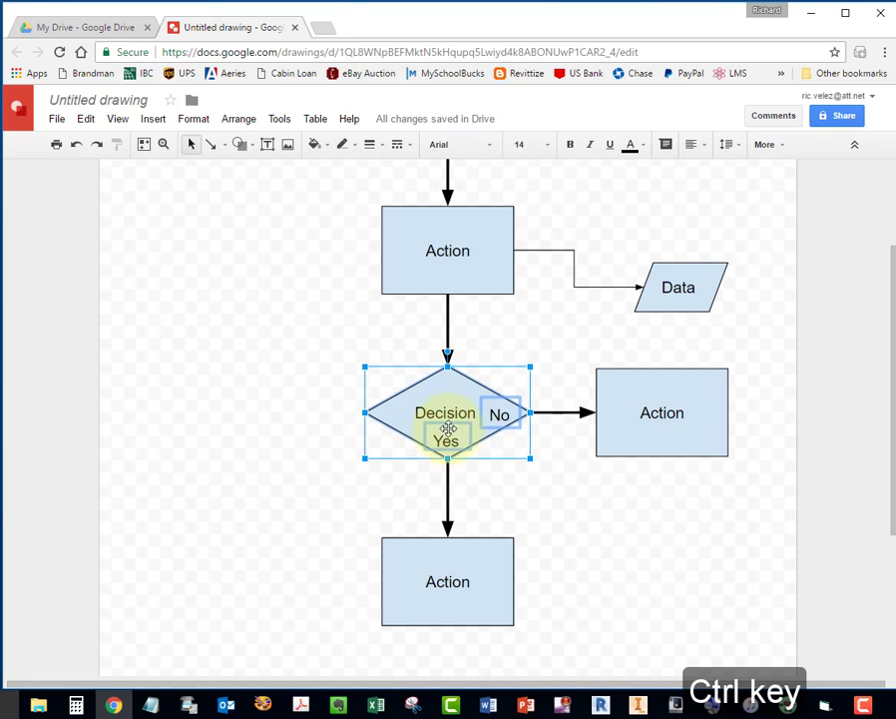
pyautogui.rightClick(447, 420)
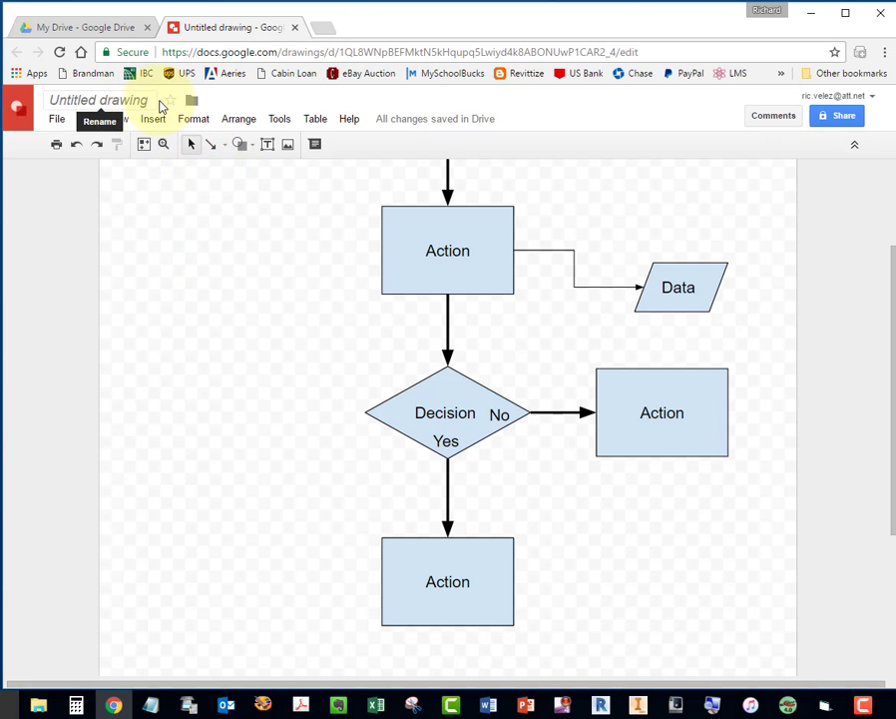
# Rename the drawing '3.1.2 Flowchart Pouring Milk' and select the thin Data connector to thicken it.
pyautogui.click(98, 100)
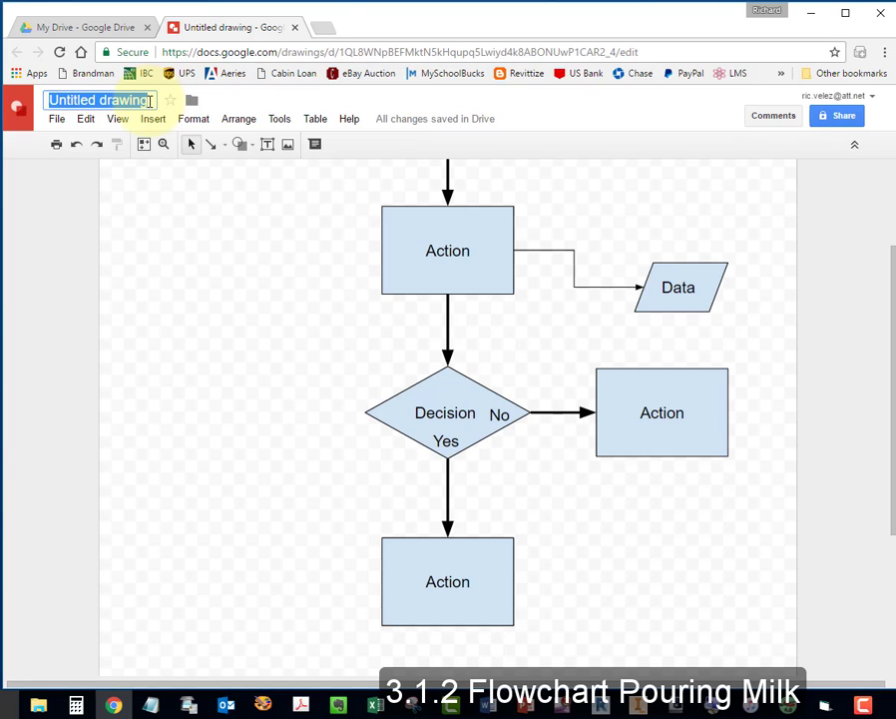
pyautogui.write('3.1.2 Flowchart Pouring Milk')
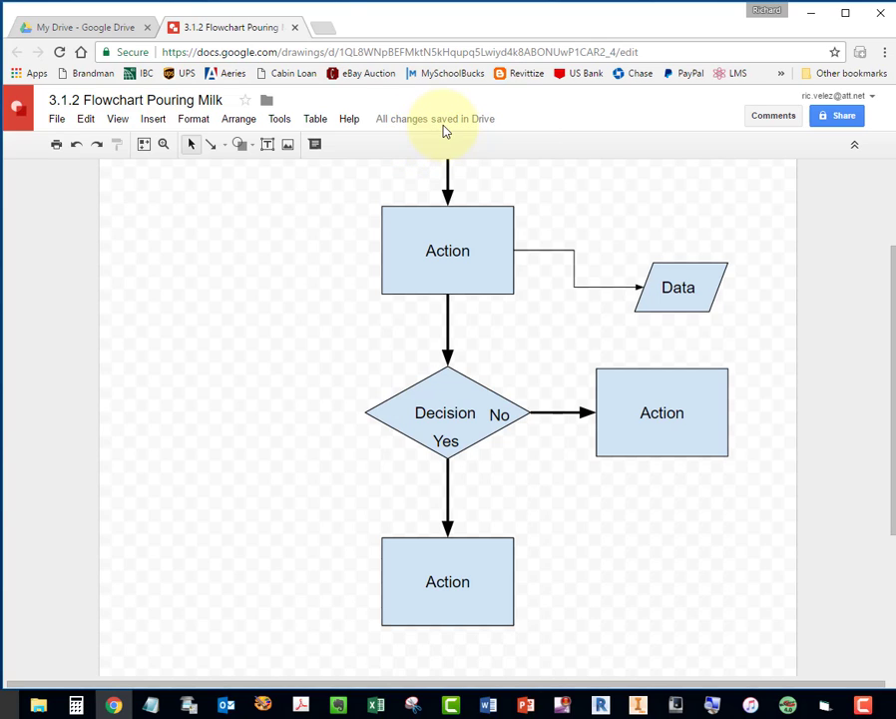
pyautogui.moveTo(435, 120)
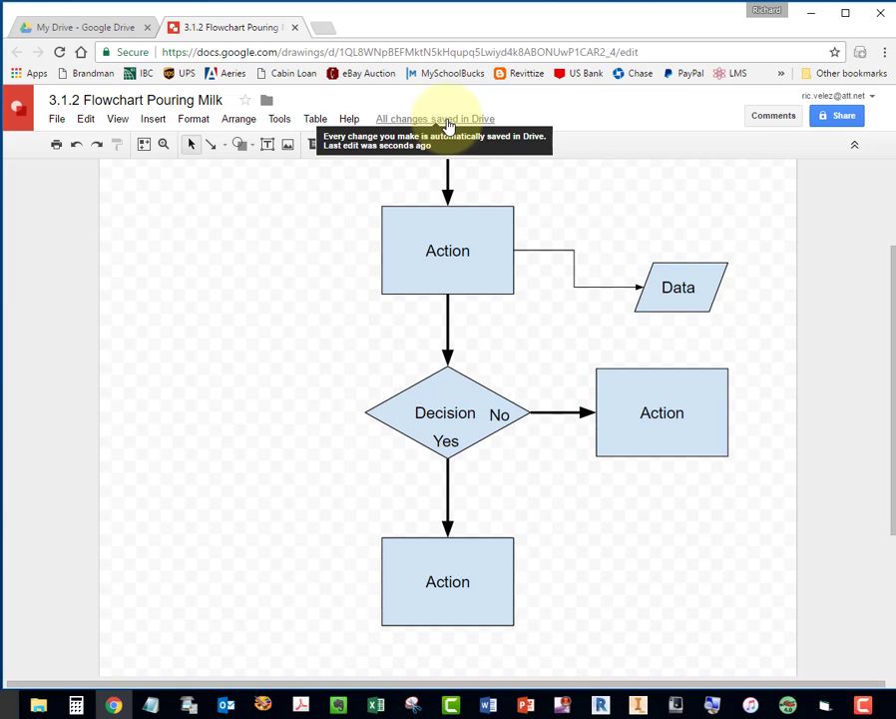
pyautogui.moveTo(603, 236)
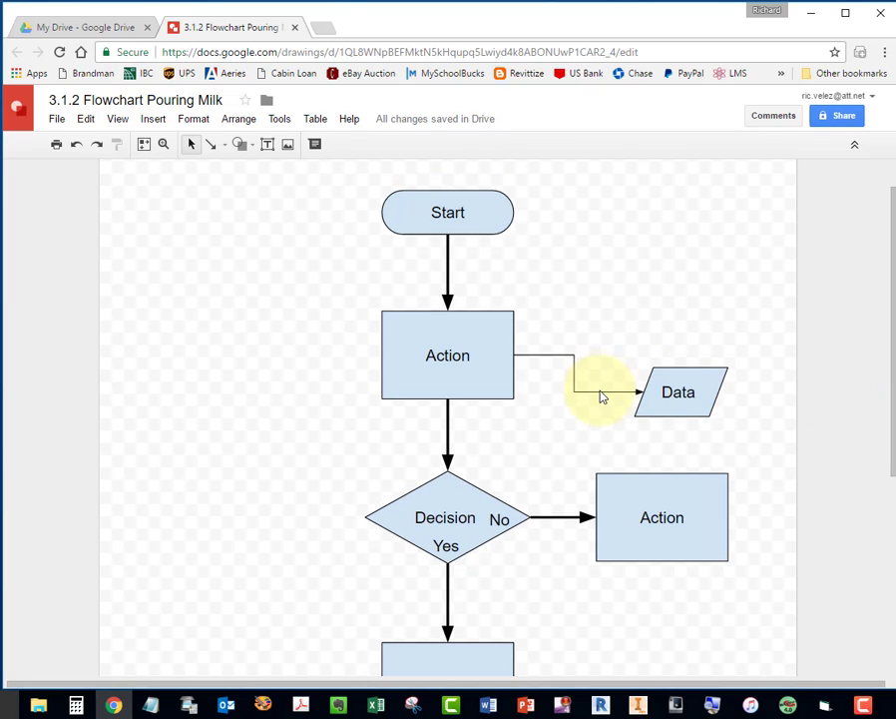
pyautogui.click(575, 387)
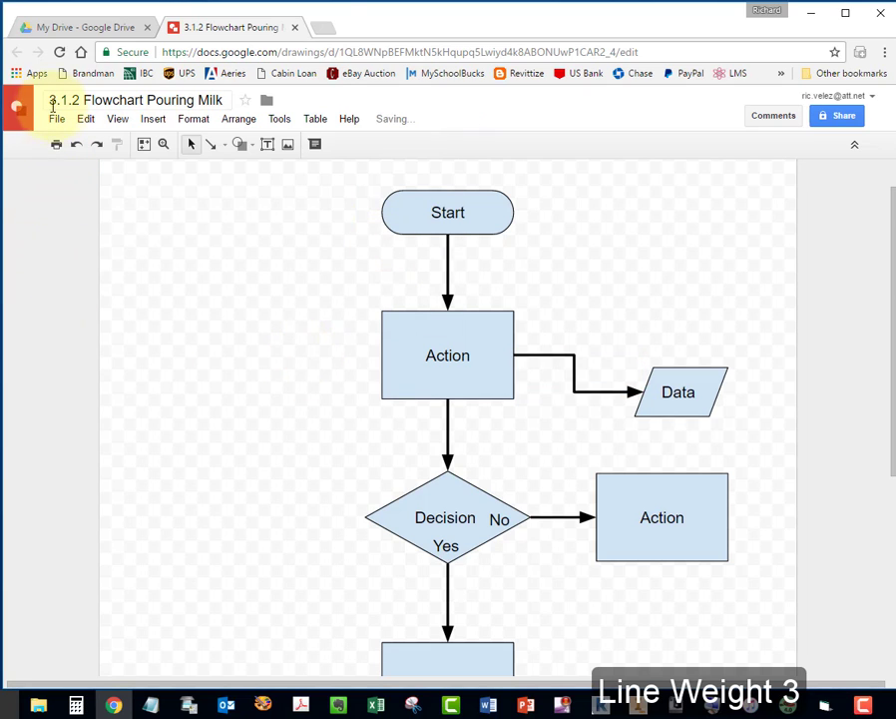
# Bring up the File download choices including PDF Document (.pdf).
pyautogui.click(56, 119)
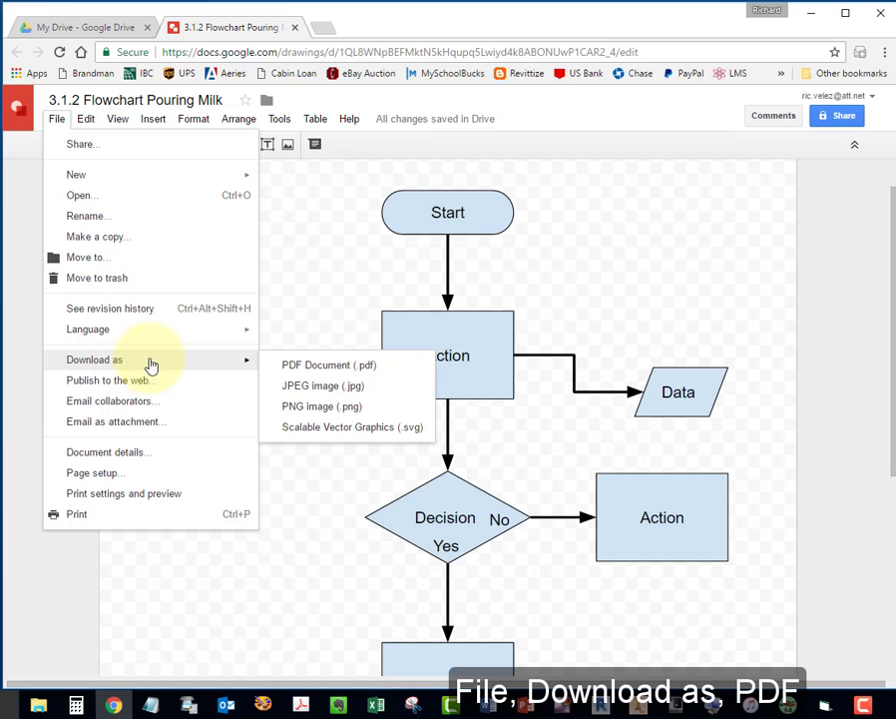
pyautogui.moveTo(327, 363)
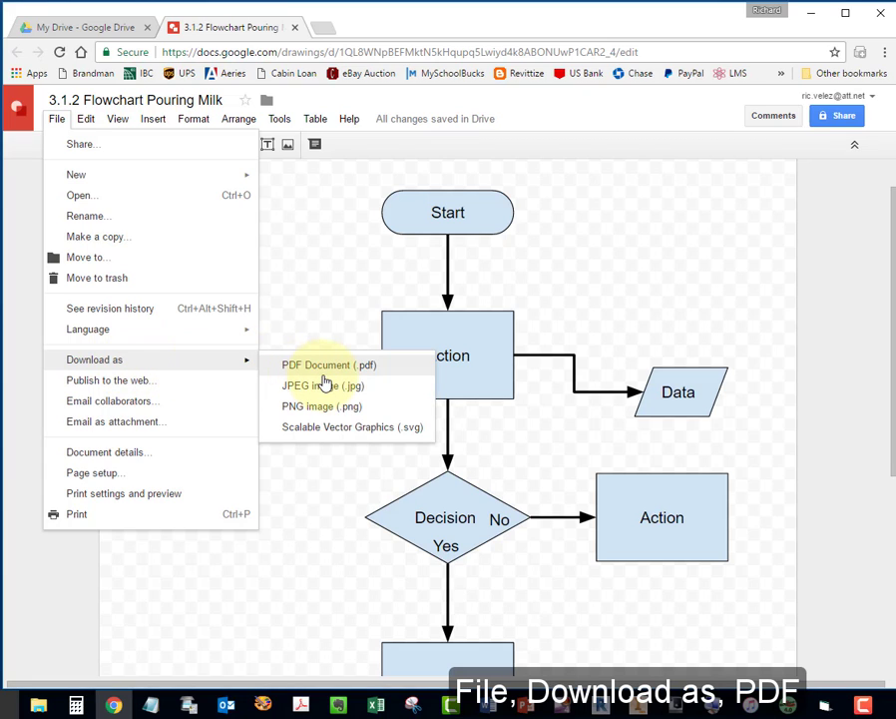
pyautogui.moveTo(328, 364)
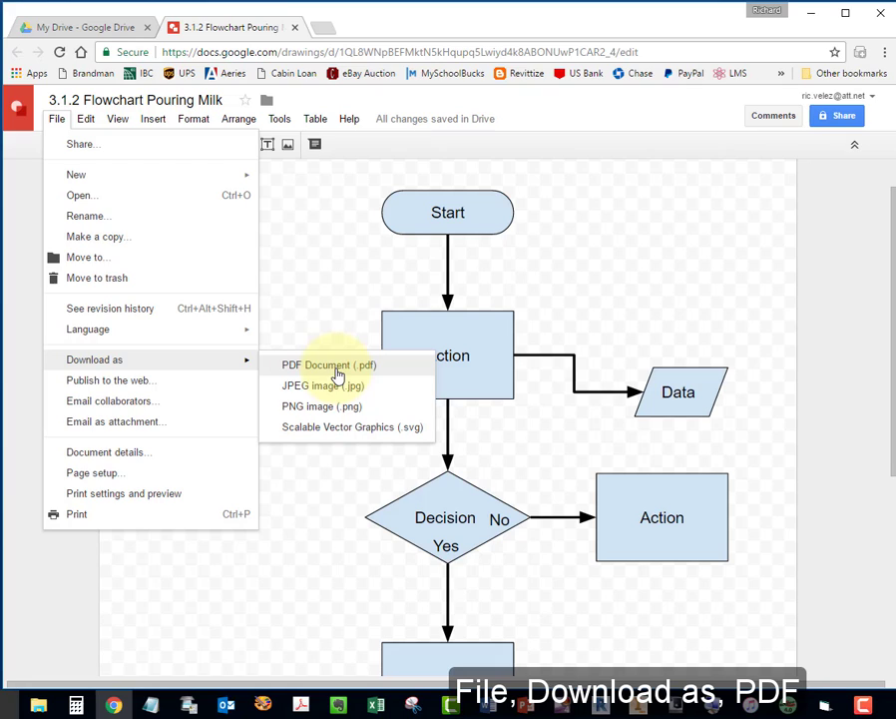